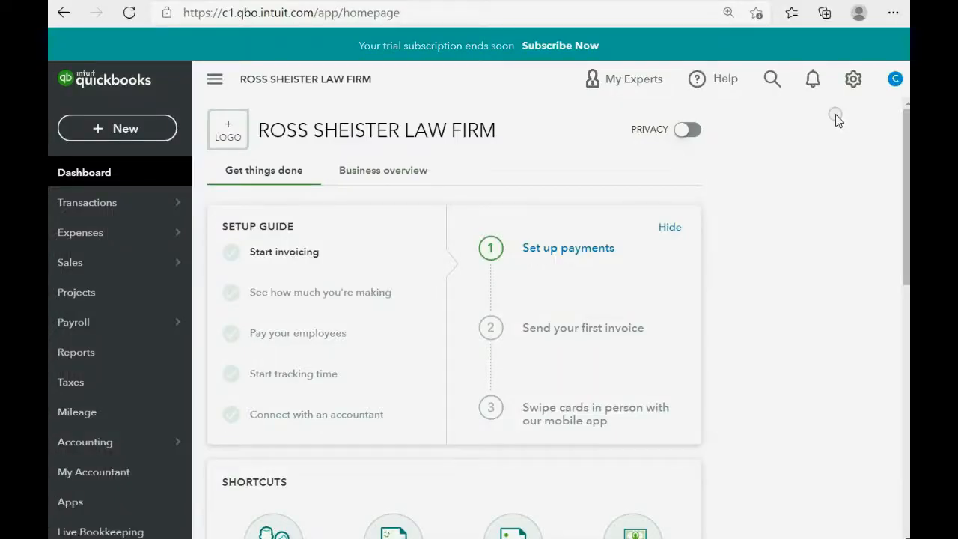
{"action": "mouse_move", "coordinate": [854, 79]}
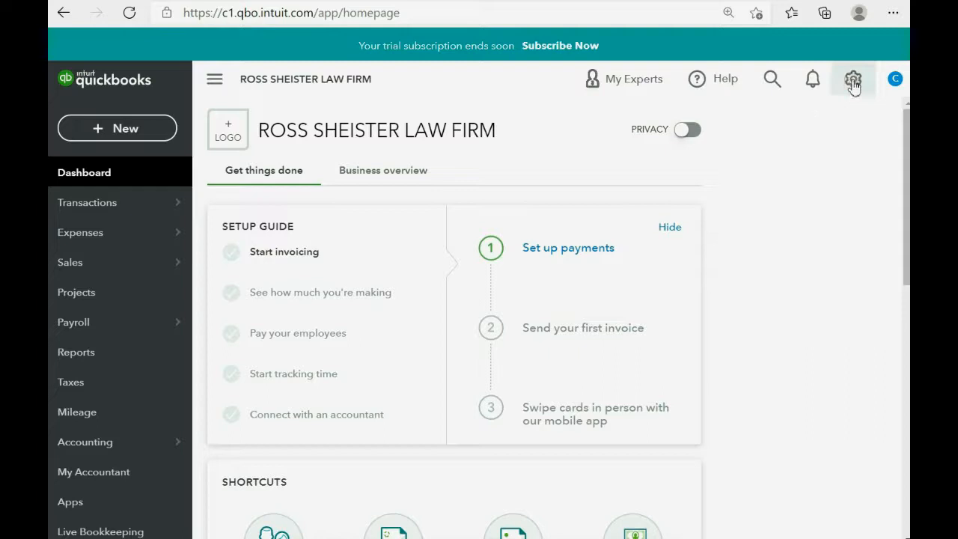
Open the Currencies list from the gear menu, showing USD home currency with CAD and EUR.
{"action": "left_click", "coordinate": [853, 78]}
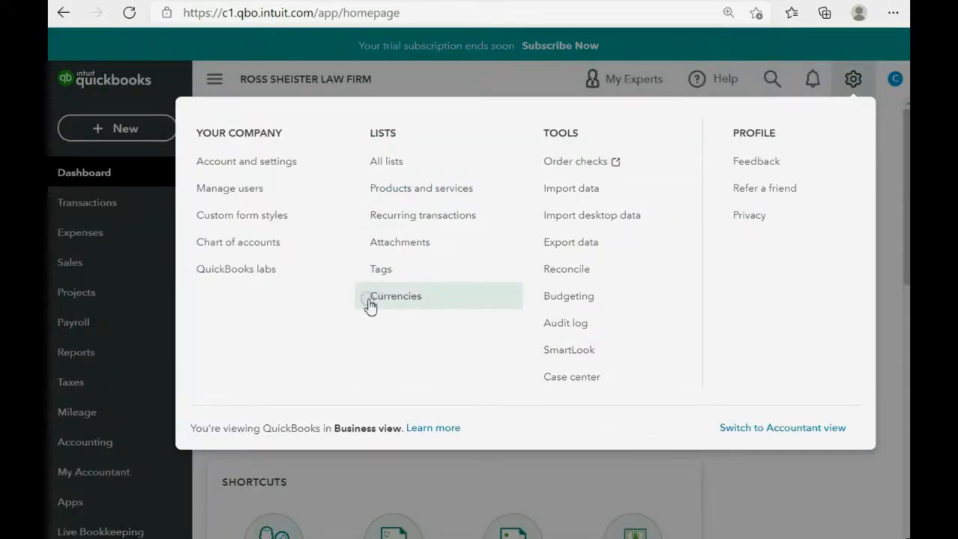
{"action": "left_click", "coordinate": [395, 296]}
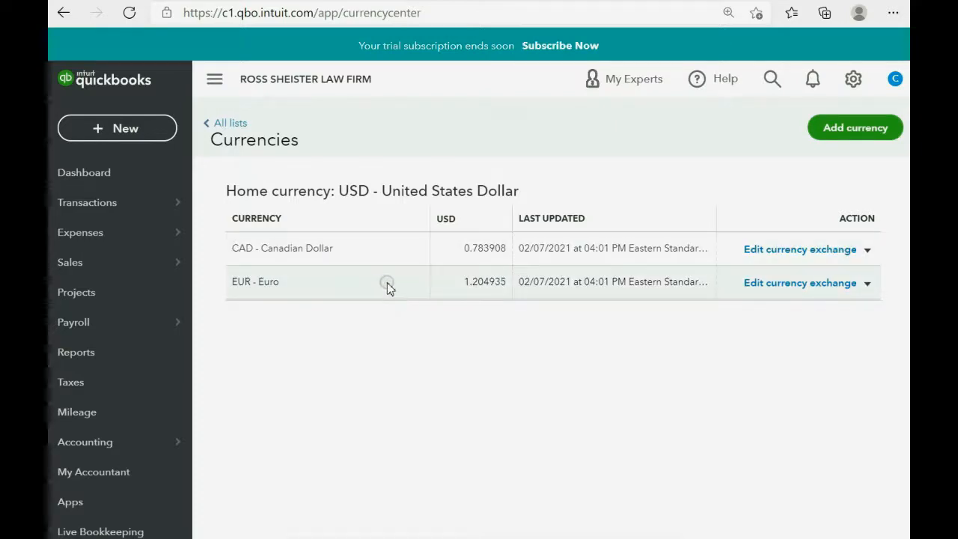
{"action": "mouse_move", "coordinate": [385, 269]}
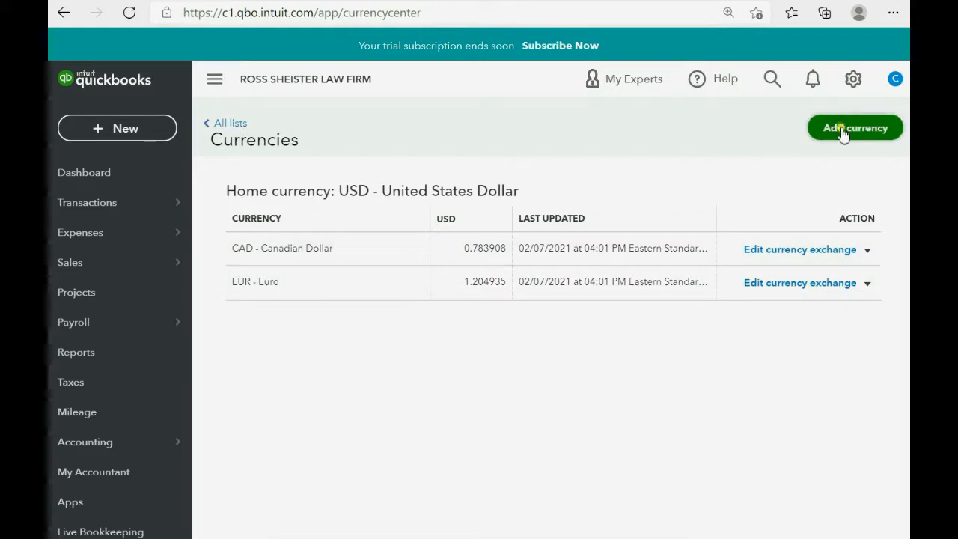
Add RUB - Russian Rouble as a new company currency.
{"action": "left_click", "coordinate": [855, 127]}
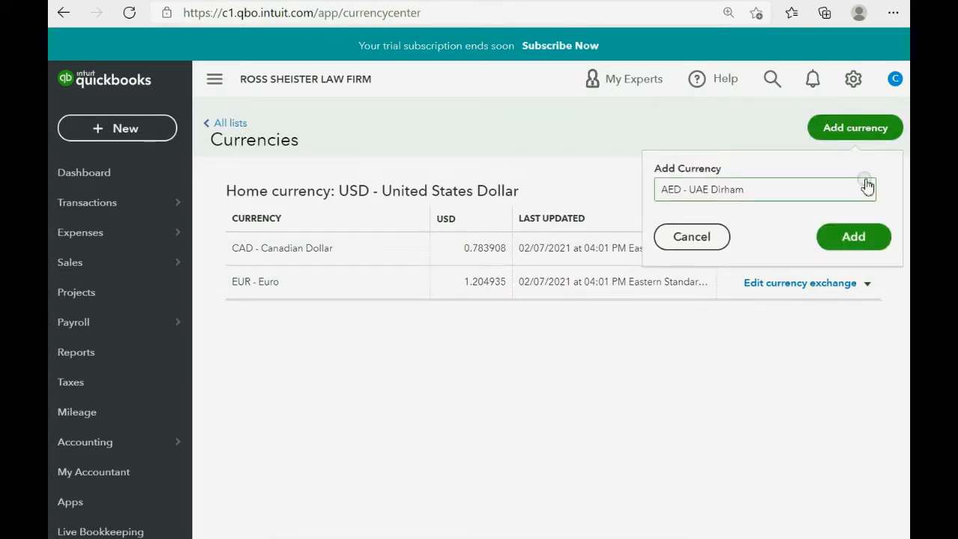
{"action": "left_click", "coordinate": [863, 188]}
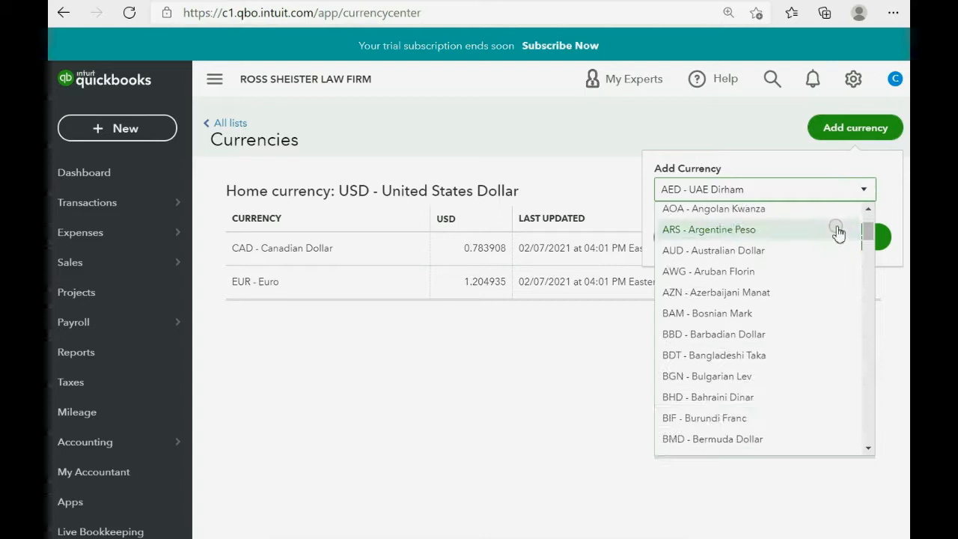
{"action": "scroll", "scroll_direction": "down", "scroll_amount": 3}
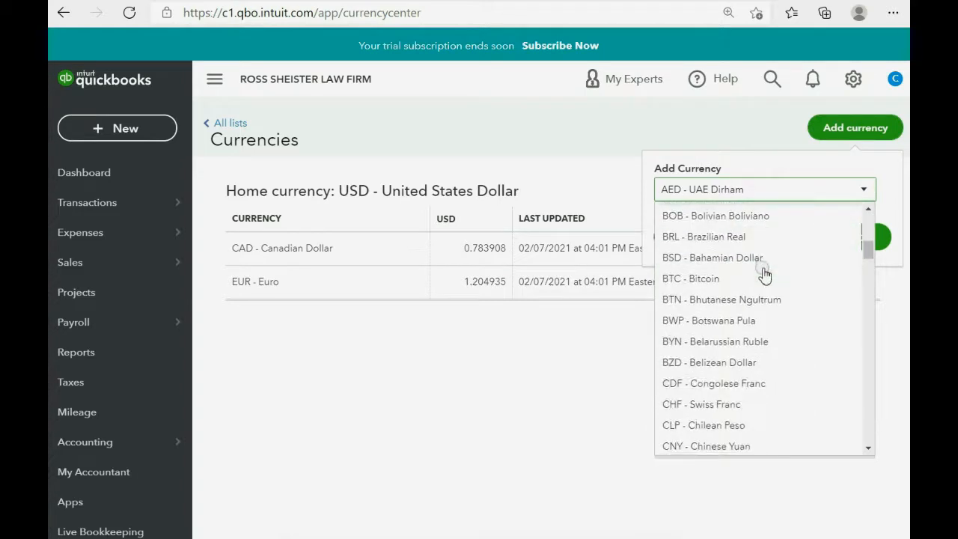
{"action": "scroll", "scroll_direction": "down", "scroll_amount": 3}
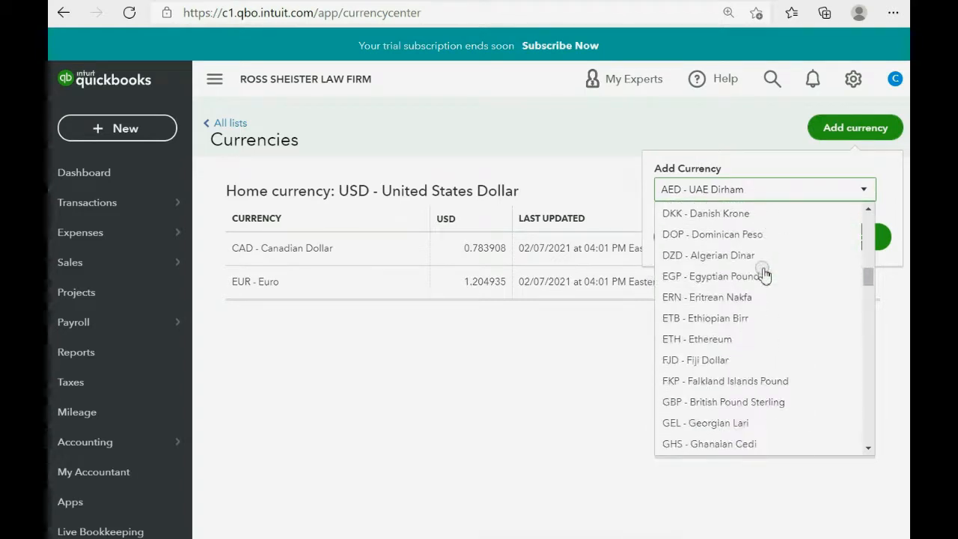
{"action": "scroll", "scroll_direction": "down", "scroll_amount": 3}
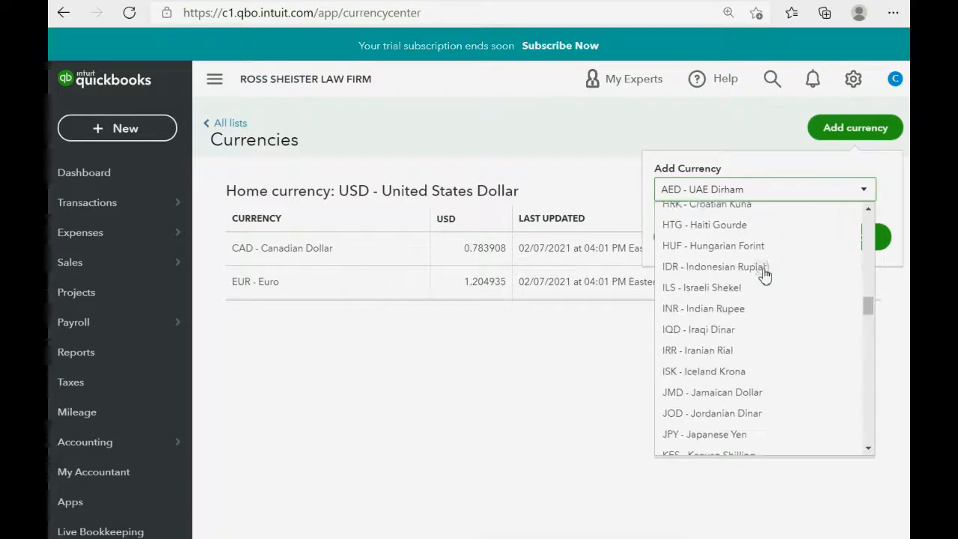
{"action": "scroll", "scroll_direction": "down", "scroll_amount": 3}
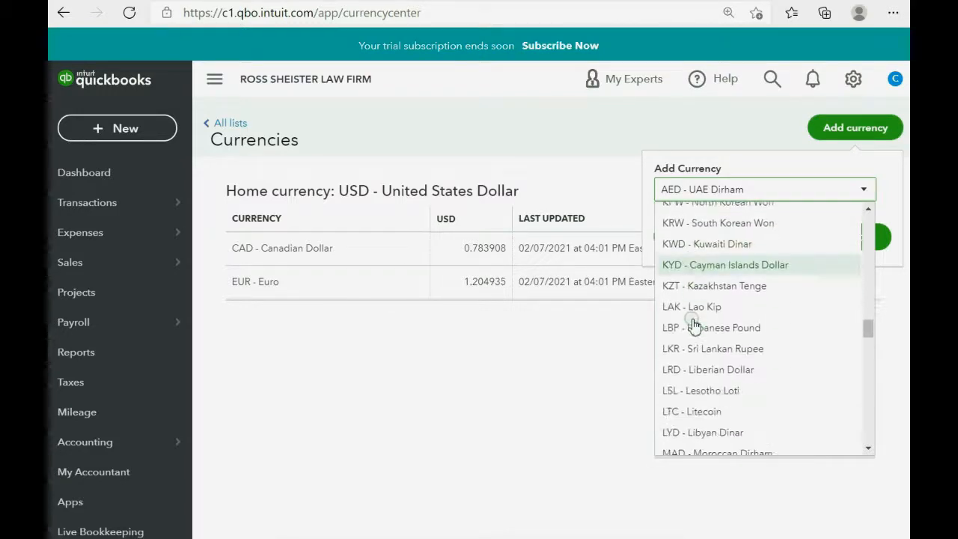
{"action": "scroll", "scroll_direction": "down", "scroll_amount": 3}
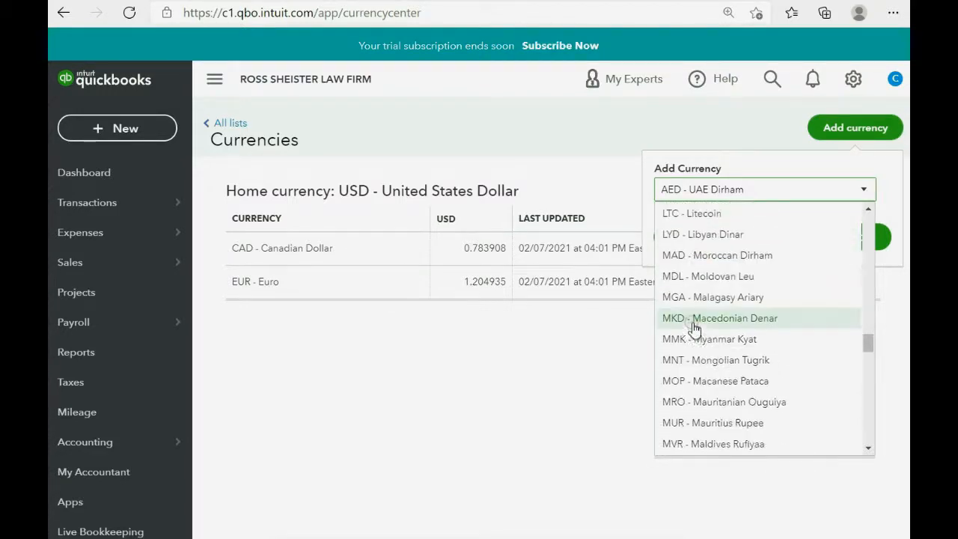
{"action": "scroll", "scroll_direction": "down", "scroll_amount": 3}
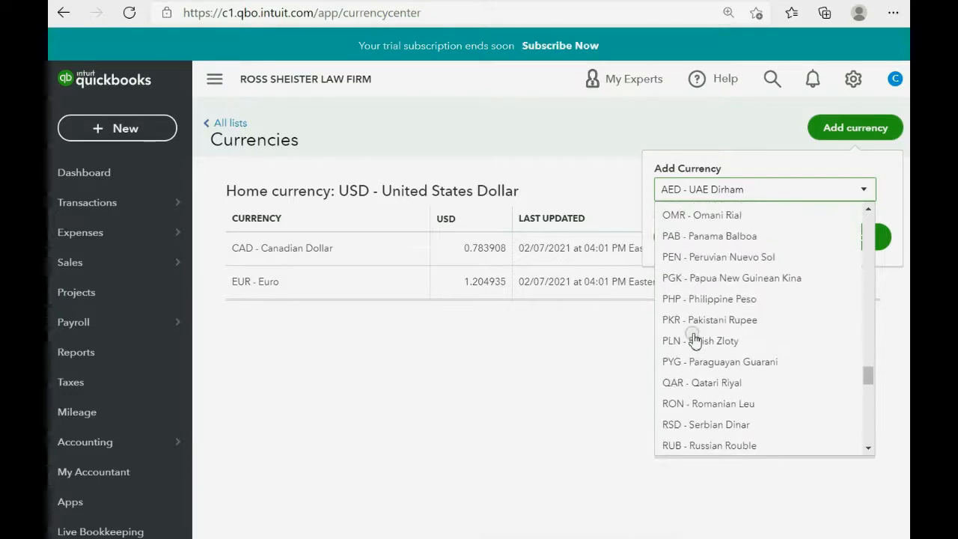
{"action": "mouse_move", "coordinate": [687, 404]}
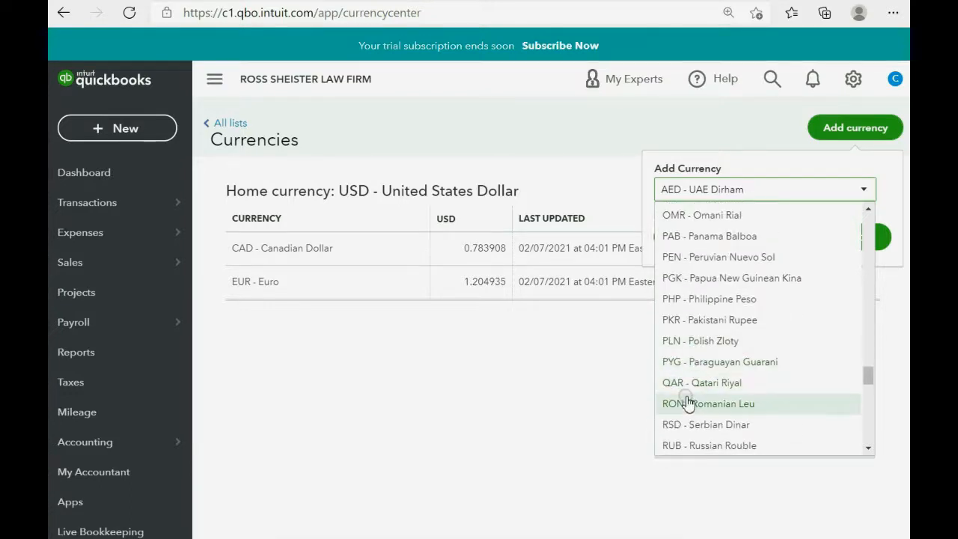
{"action": "scroll", "scroll_direction": "down", "scroll_amount": 3}
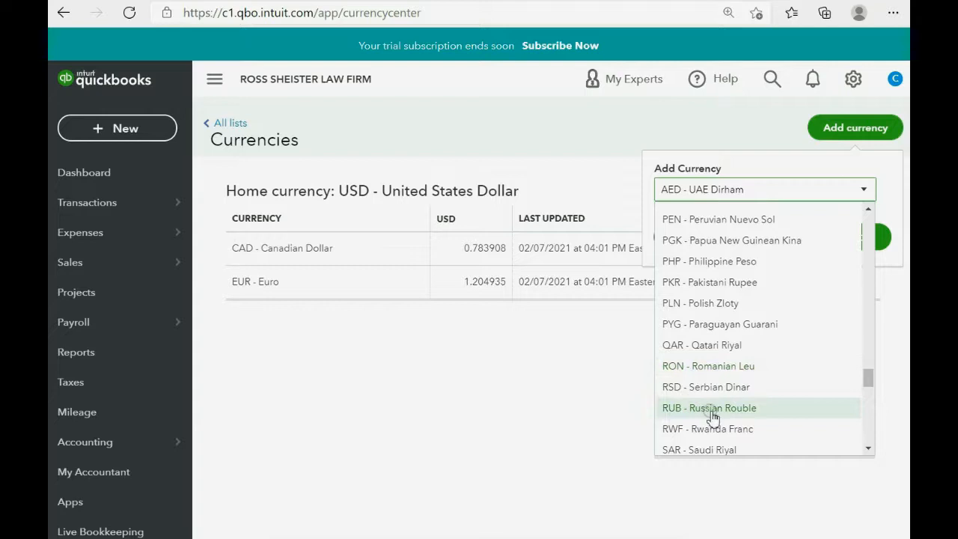
{"action": "left_click", "coordinate": [709, 408]}
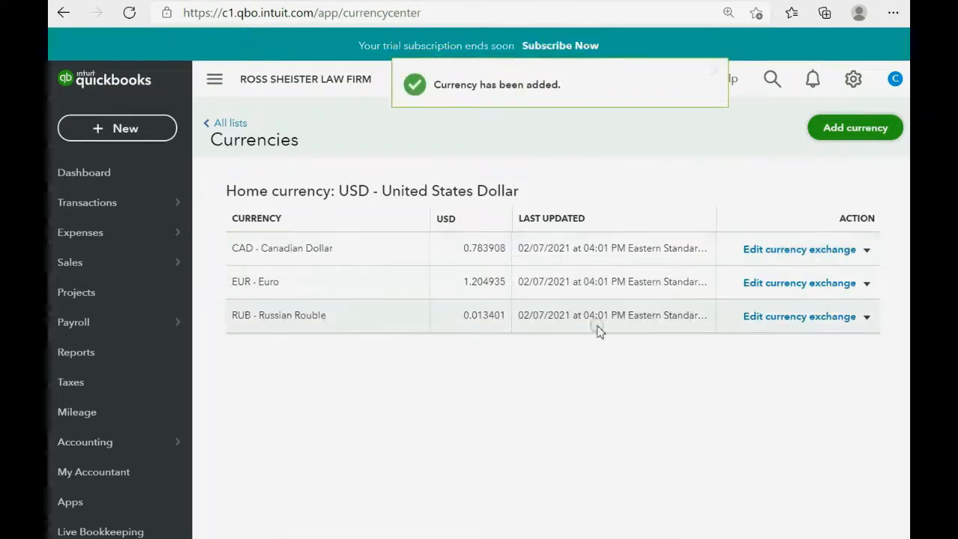
{"action": "mouse_move", "coordinate": [558, 329]}
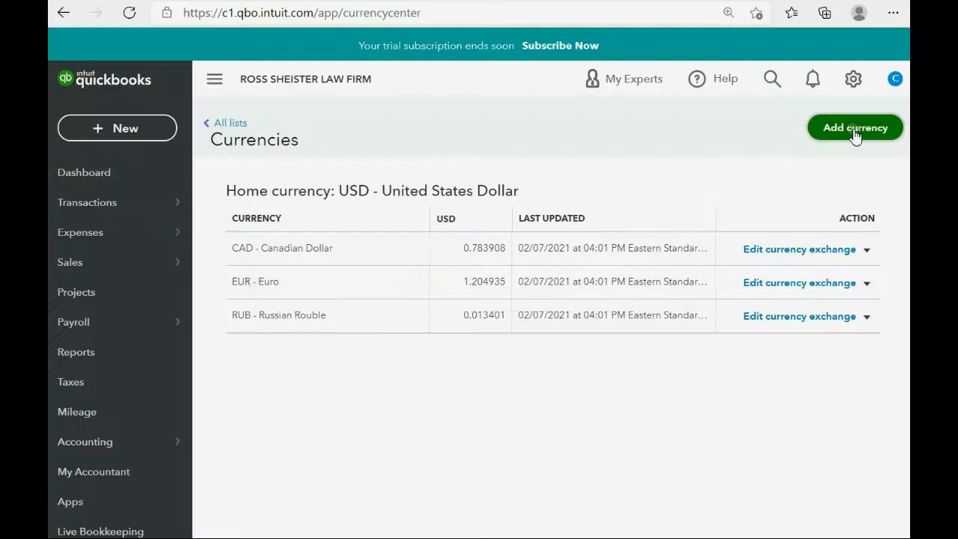
Add GYD - Guyana Dollar as a company currency at 0.004781 USD.
{"action": "left_click", "coordinate": [855, 127]}
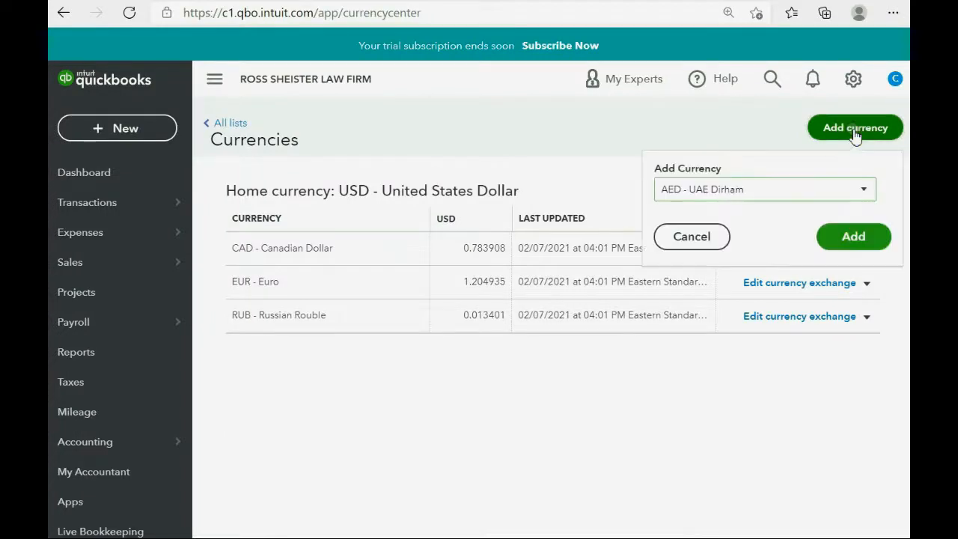
{"action": "left_click", "coordinate": [763, 189]}
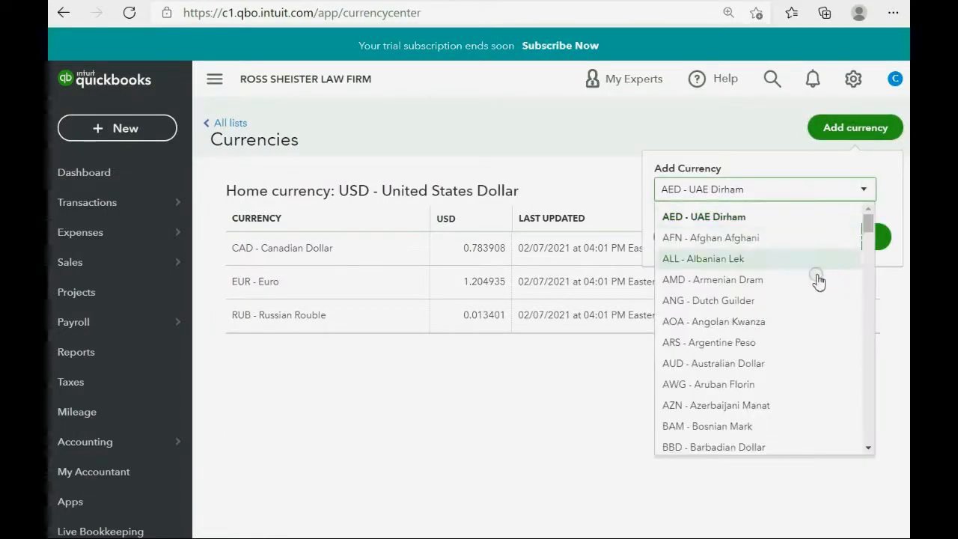
{"action": "scroll", "scroll_direction": "down", "scroll_amount": 3}
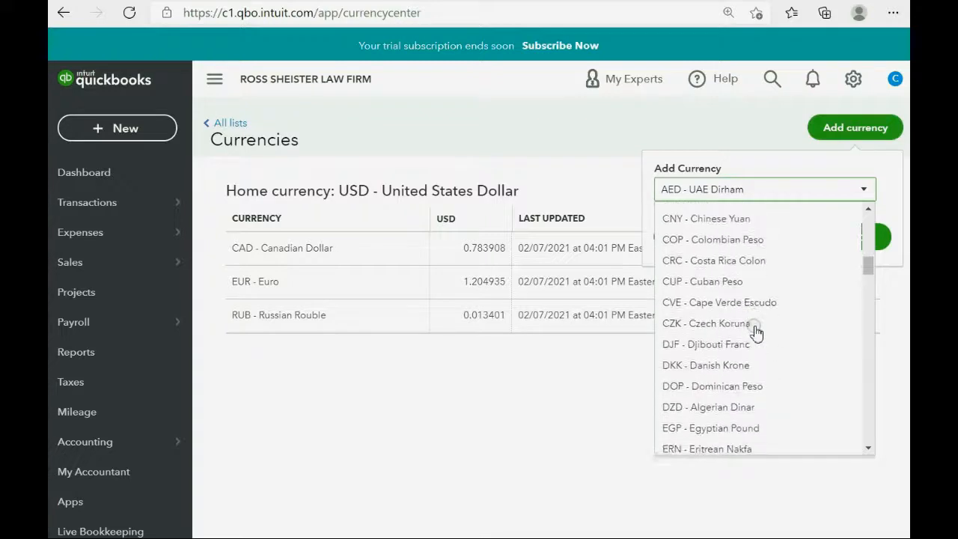
{"action": "scroll", "scroll_direction": "down", "scroll_amount": 3}
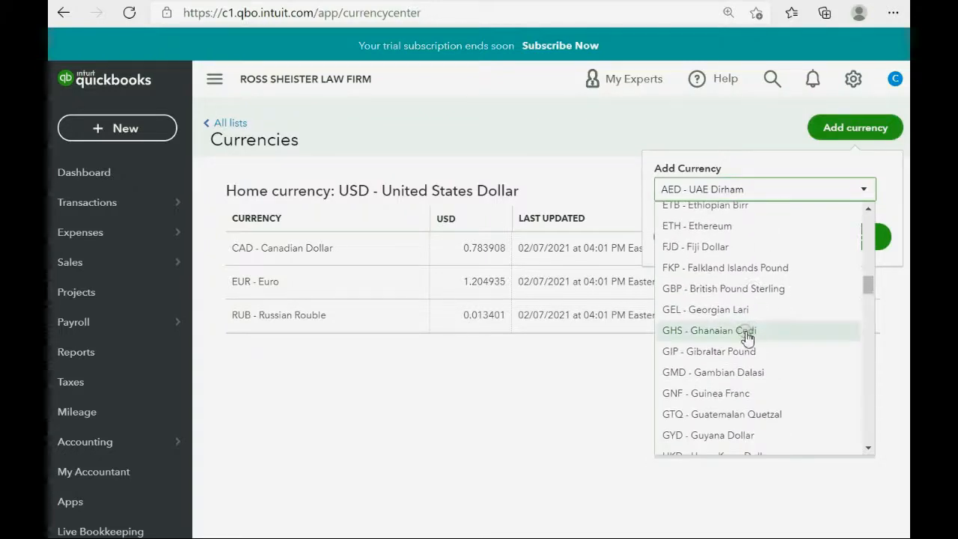
{"action": "mouse_move", "coordinate": [703, 367]}
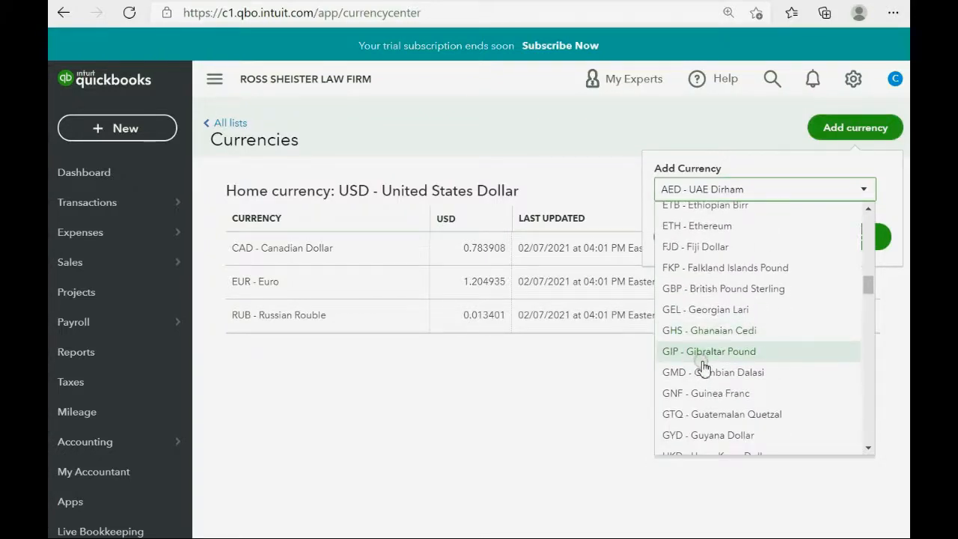
{"action": "left_click", "coordinate": [709, 435]}
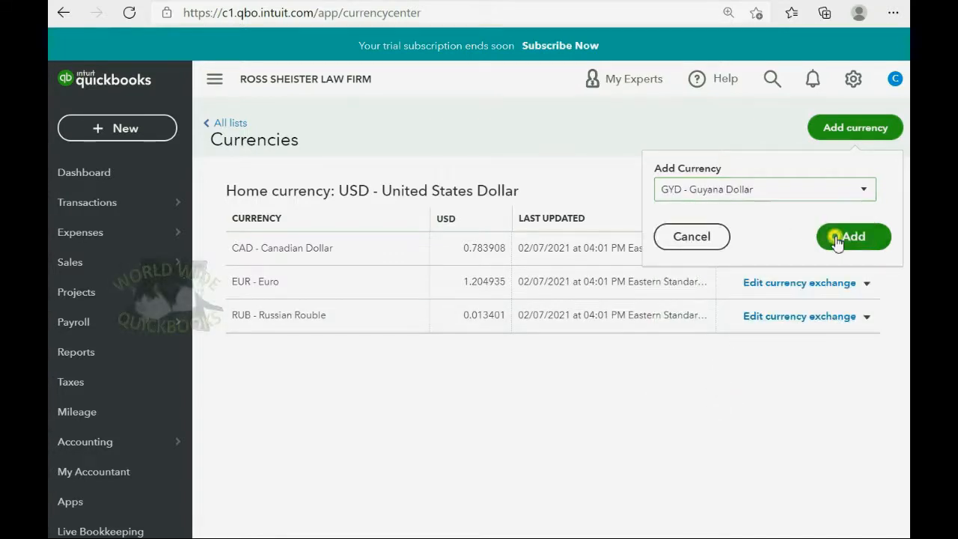
{"action": "left_click", "coordinate": [853, 237]}
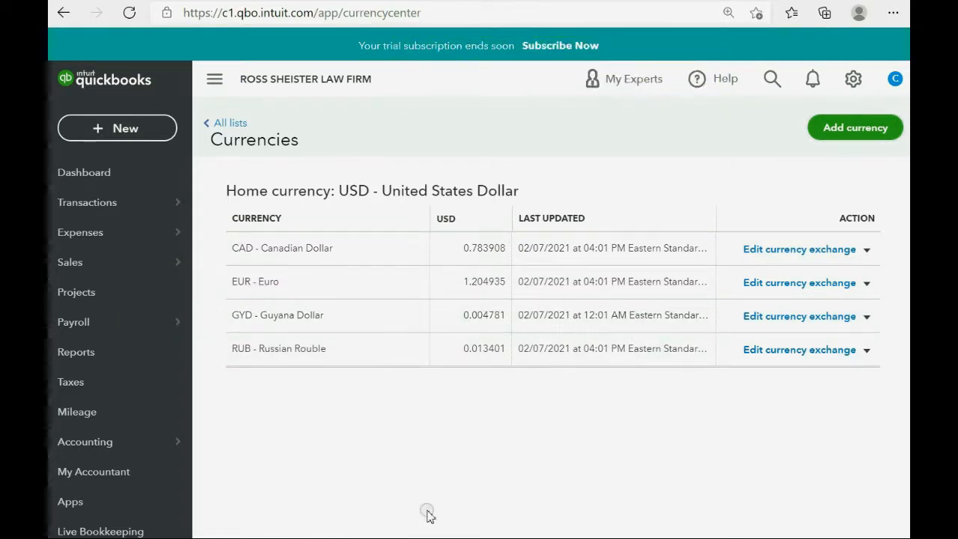
{"action": "mouse_move", "coordinate": [758, 418]}
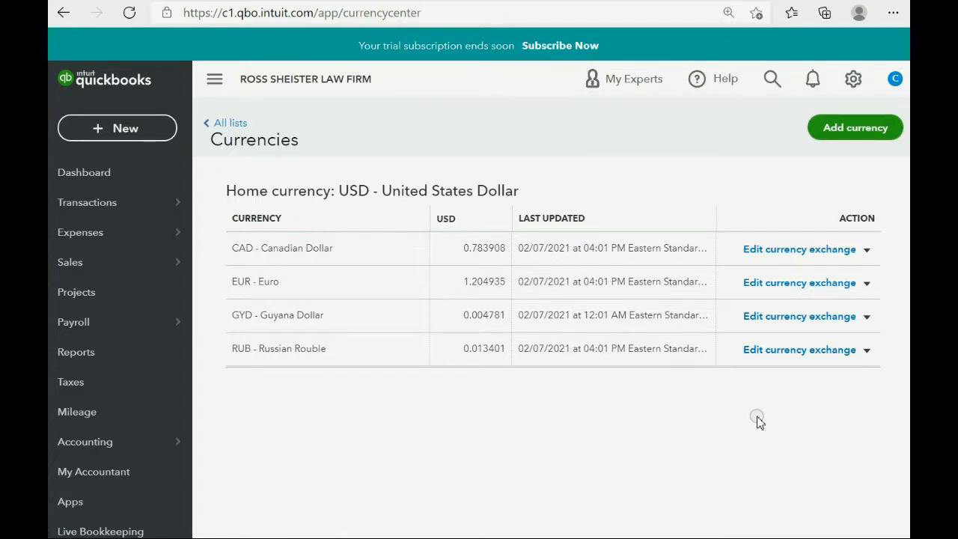
{"action": "mouse_move", "coordinate": [840, 388]}
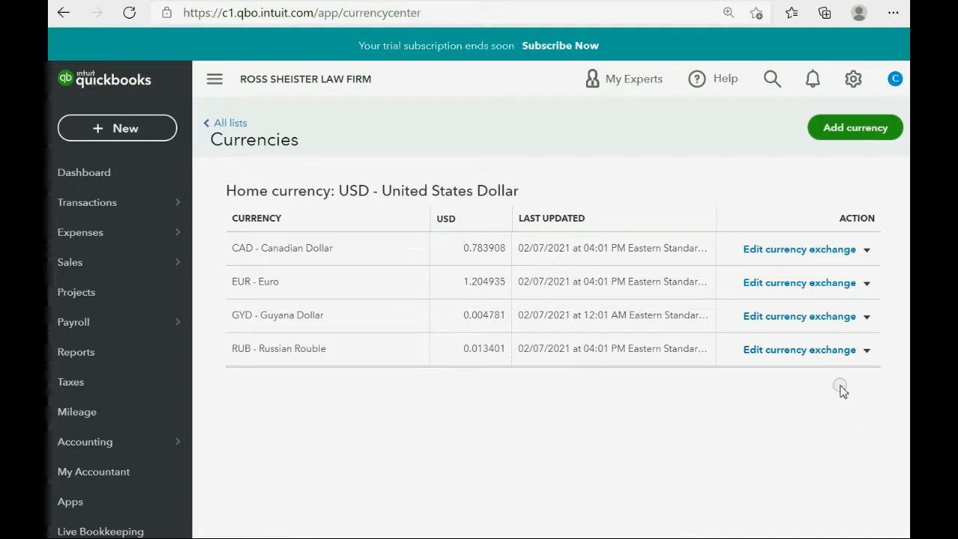
{"action": "mouse_move", "coordinate": [802, 254]}
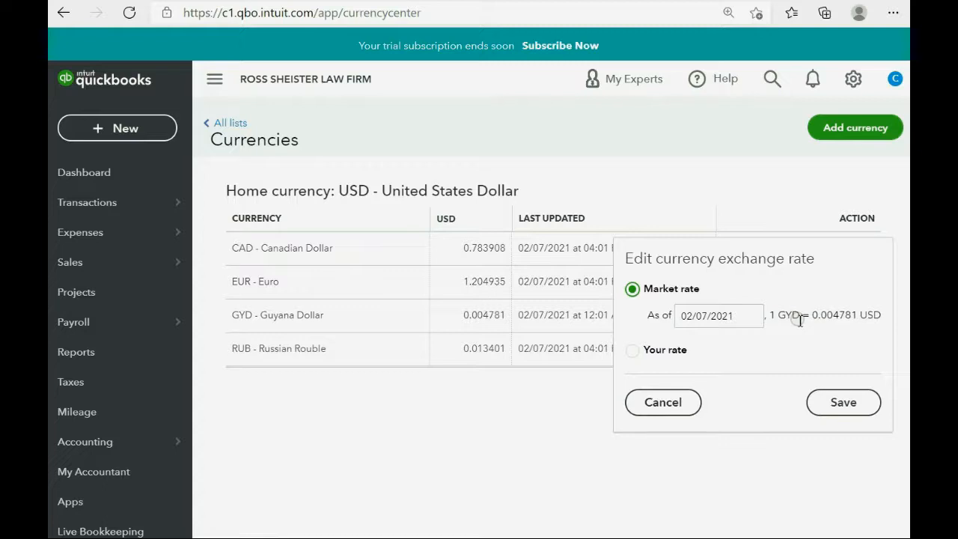
{"action": "mouse_move", "coordinate": [773, 329]}
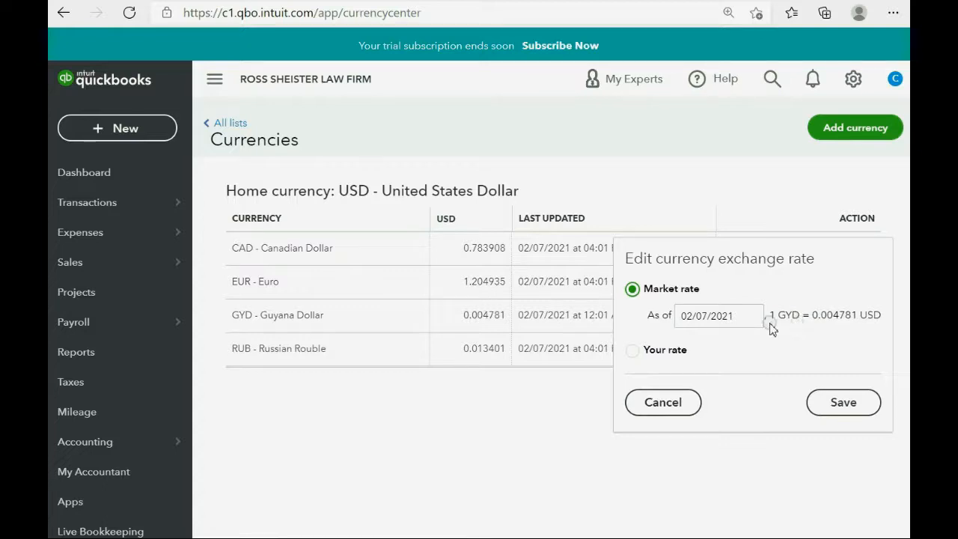
{"action": "mouse_move", "coordinate": [825, 331]}
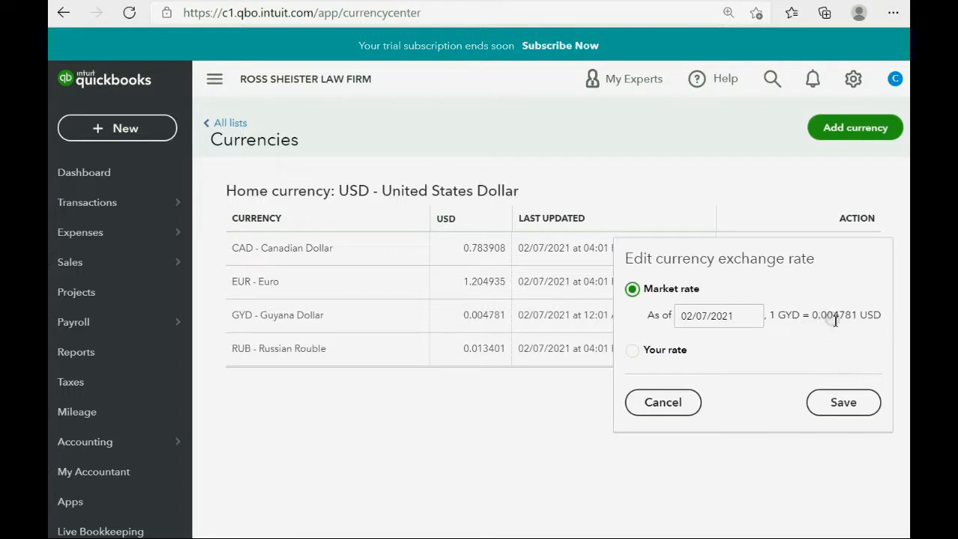
{"action": "mouse_move", "coordinate": [846, 320]}
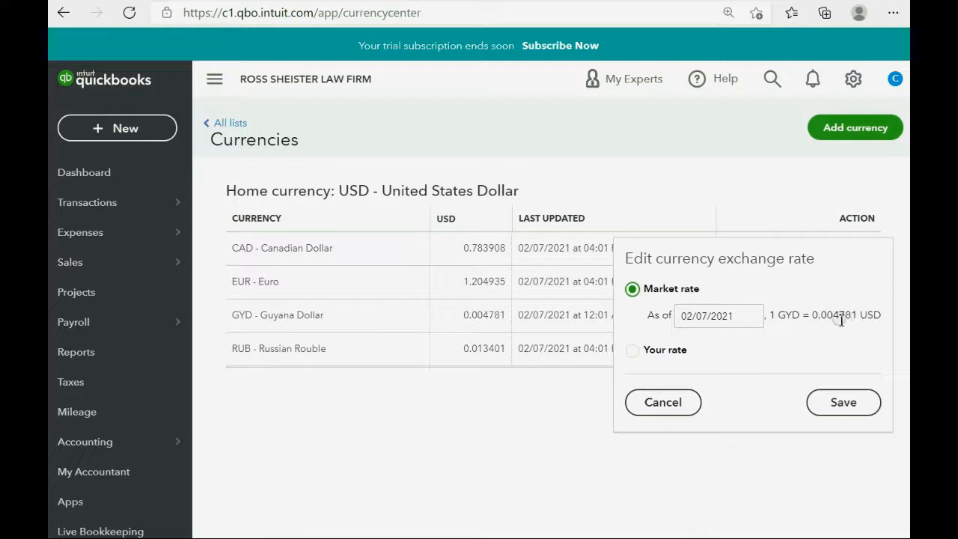
{"action": "mouse_move", "coordinate": [767, 367]}
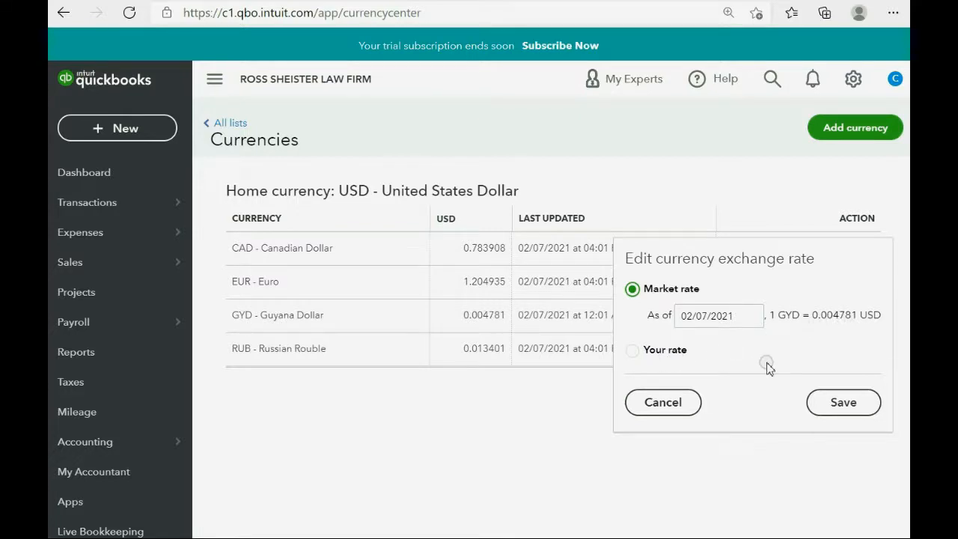
Cancel the Guyana Dollar exchange rate editor without changes.
{"action": "left_click", "coordinate": [662, 402]}
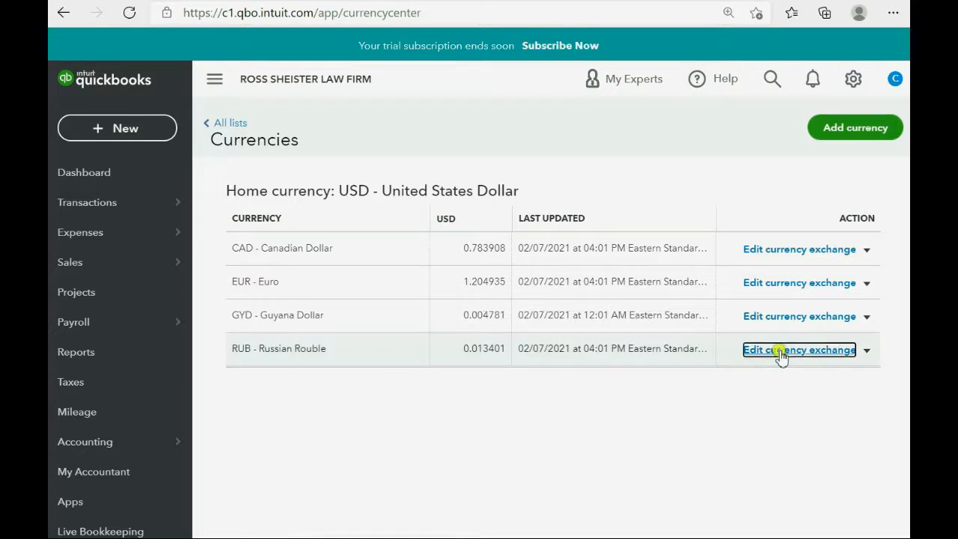
{"action": "left_click", "coordinate": [799, 350]}
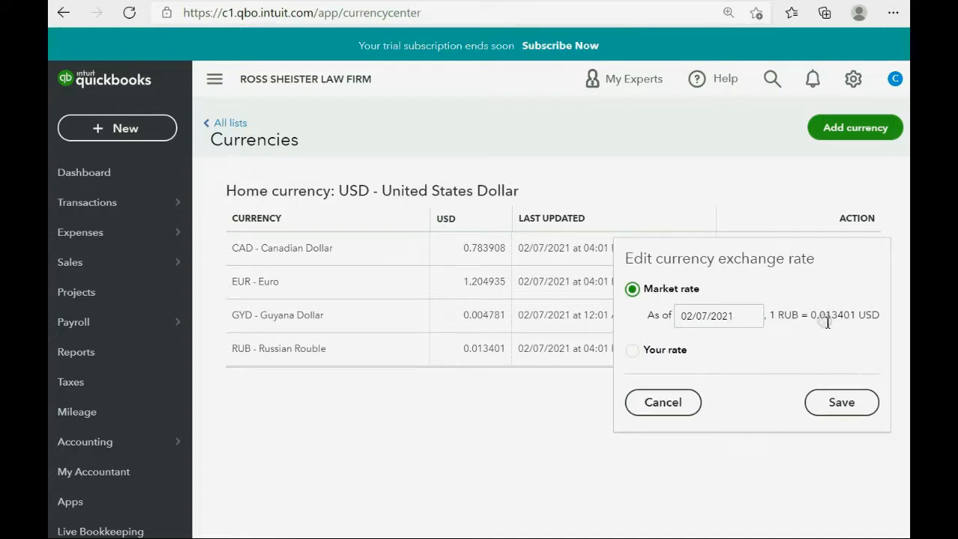
{"action": "mouse_move", "coordinate": [855, 327]}
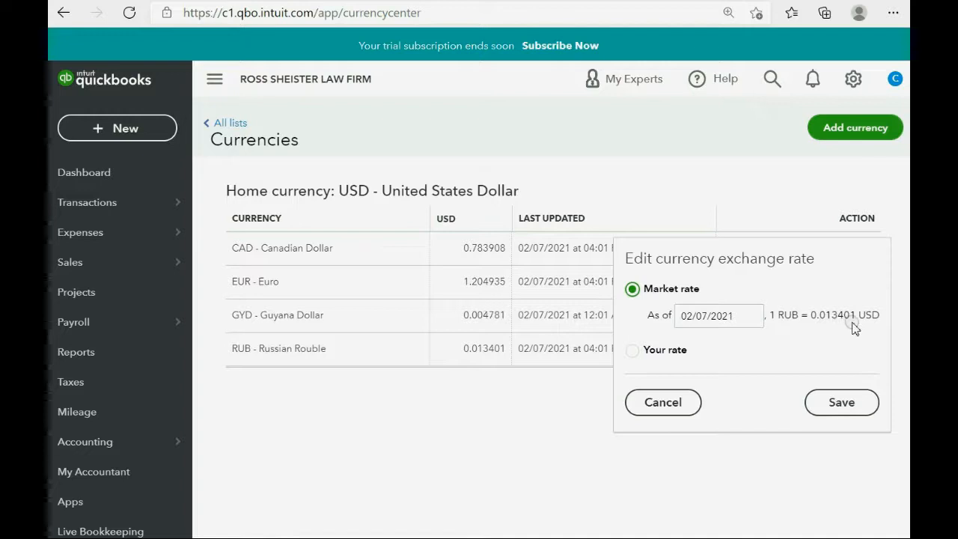
{"action": "mouse_move", "coordinate": [774, 336]}
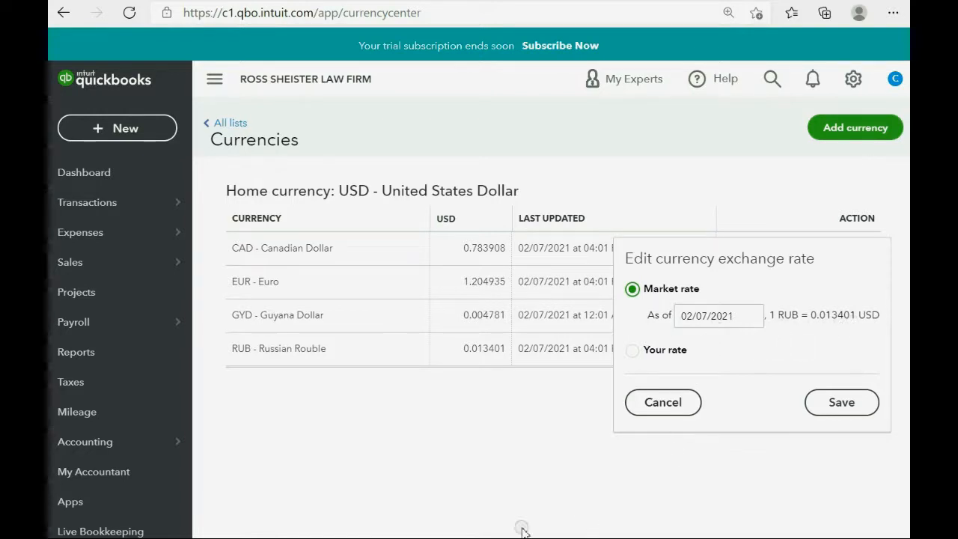
{"action": "left_click", "coordinate": [84, 172]}
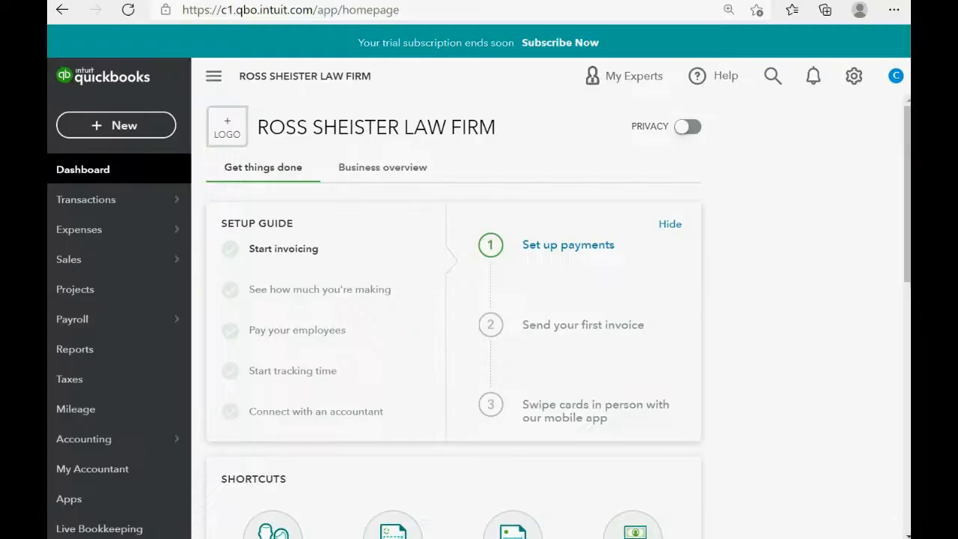
{"action": "mouse_move", "coordinate": [71, 285]}
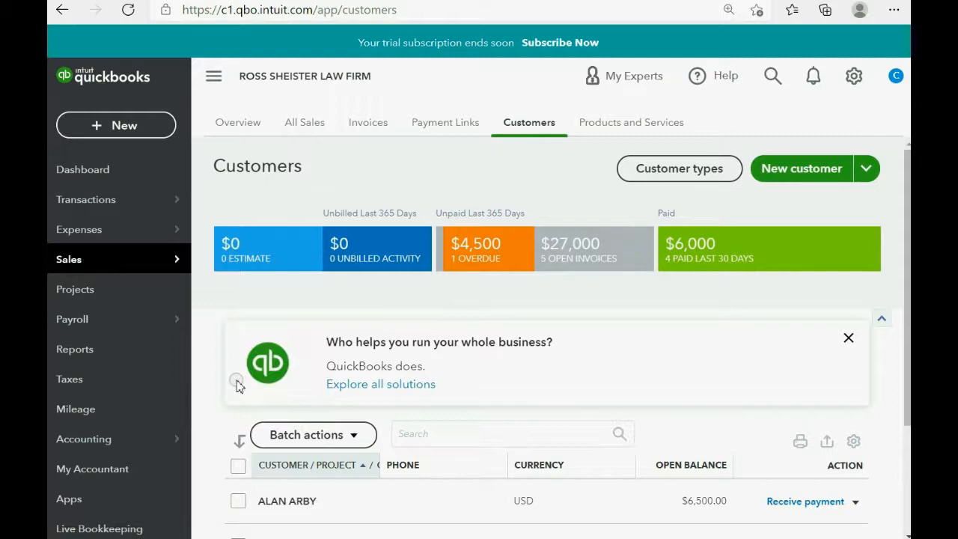
{"action": "left_click", "coordinate": [801, 168]}
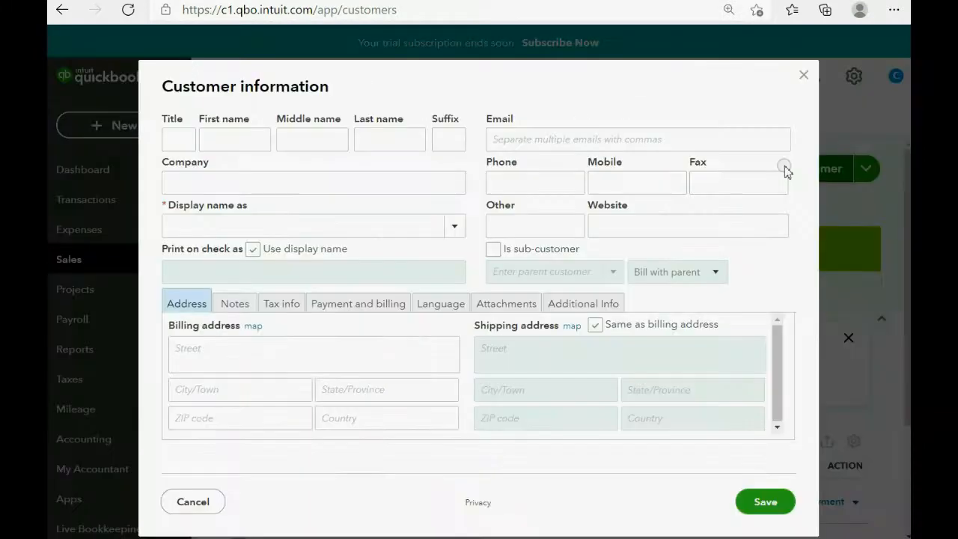
{"action": "left_click", "coordinate": [234, 139]}
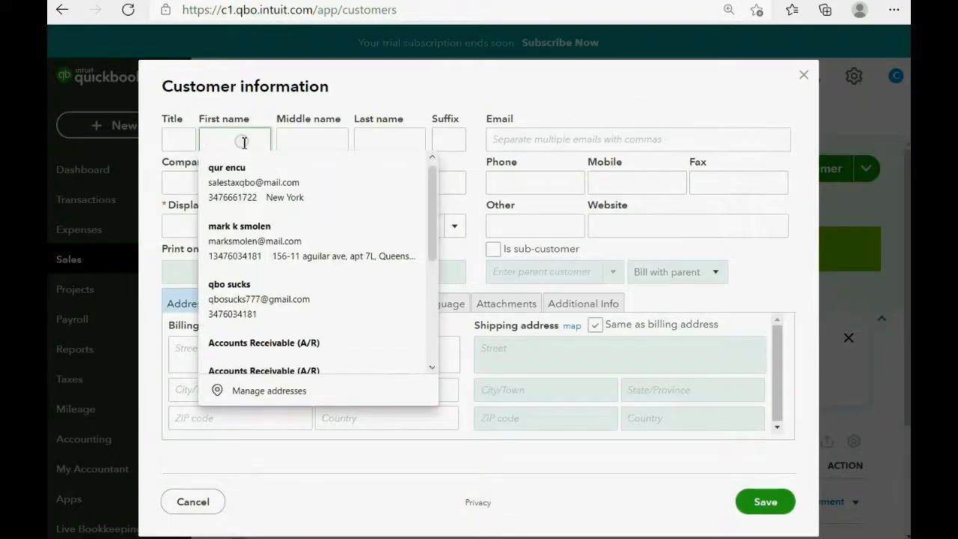
{"action": "type", "text": "HENR"}
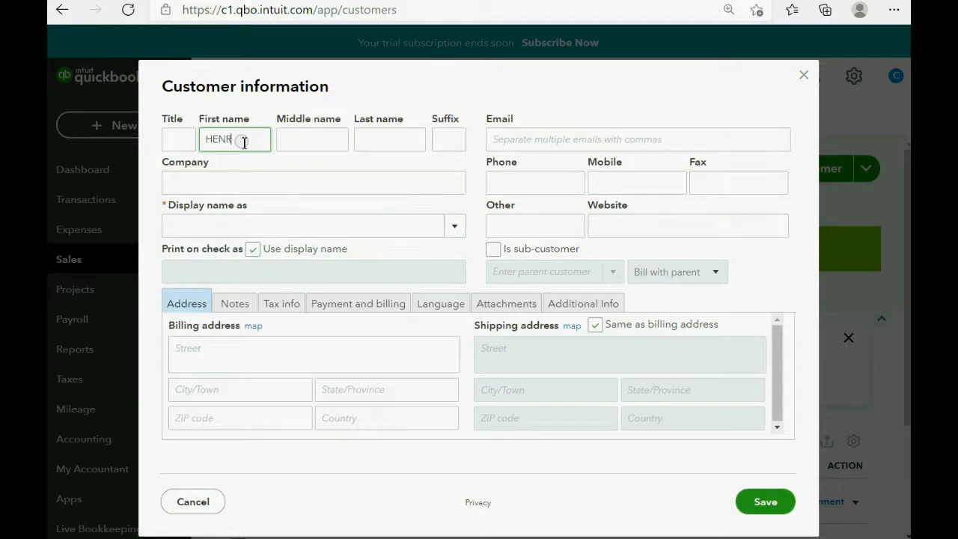
{"action": "type", "text": "Y"}
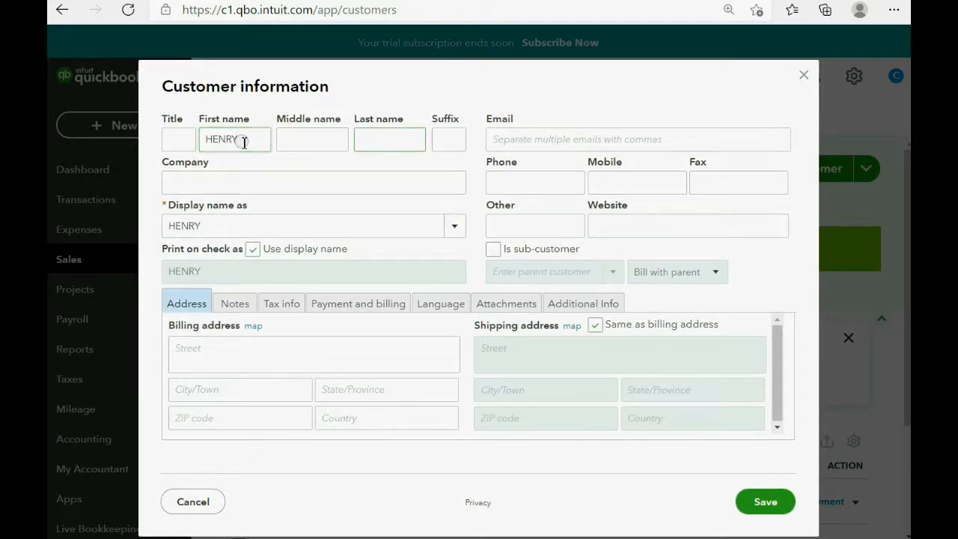
{"action": "type", "text": "GOODMAN"}
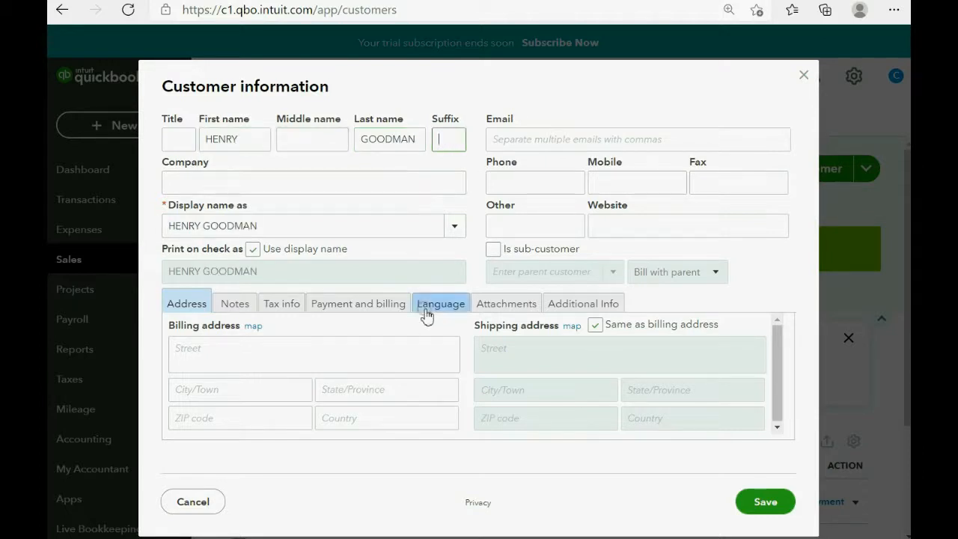
{"action": "mouse_move", "coordinate": [397, 323]}
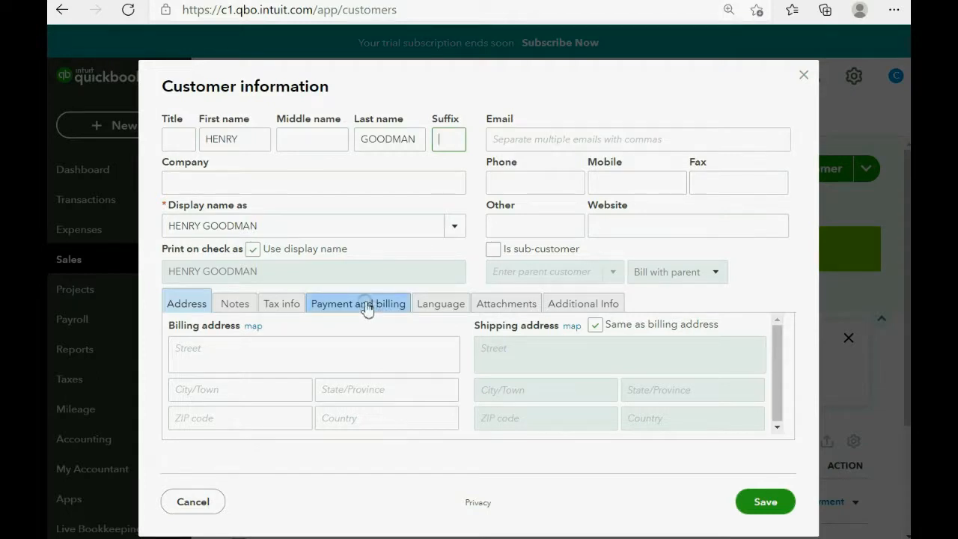
{"action": "left_click", "coordinate": [357, 303]}
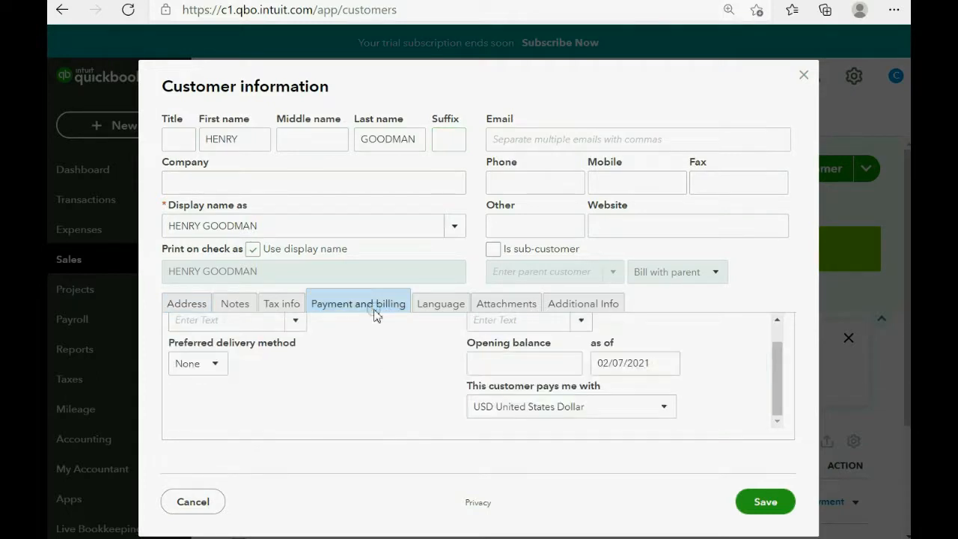
{"action": "mouse_move", "coordinate": [636, 397]}
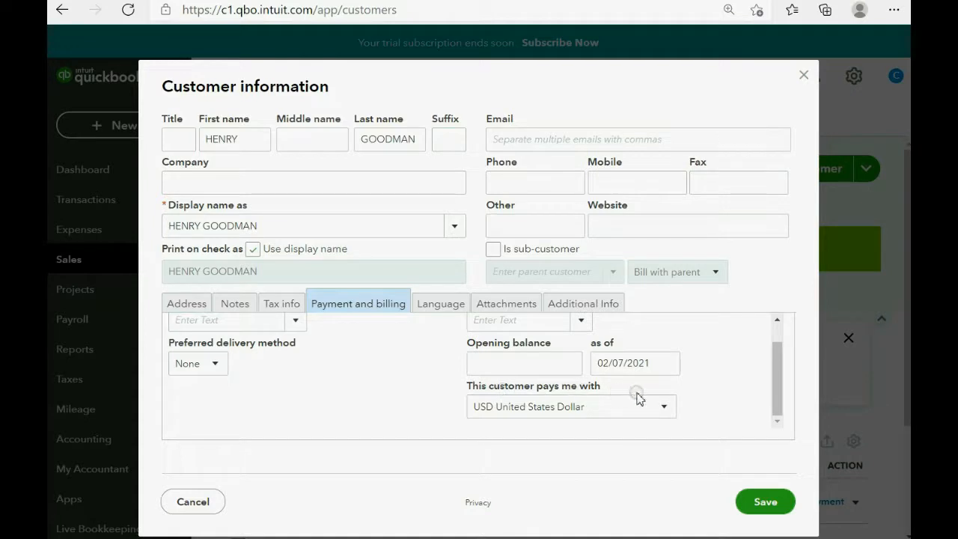
{"action": "left_click", "coordinate": [663, 407]}
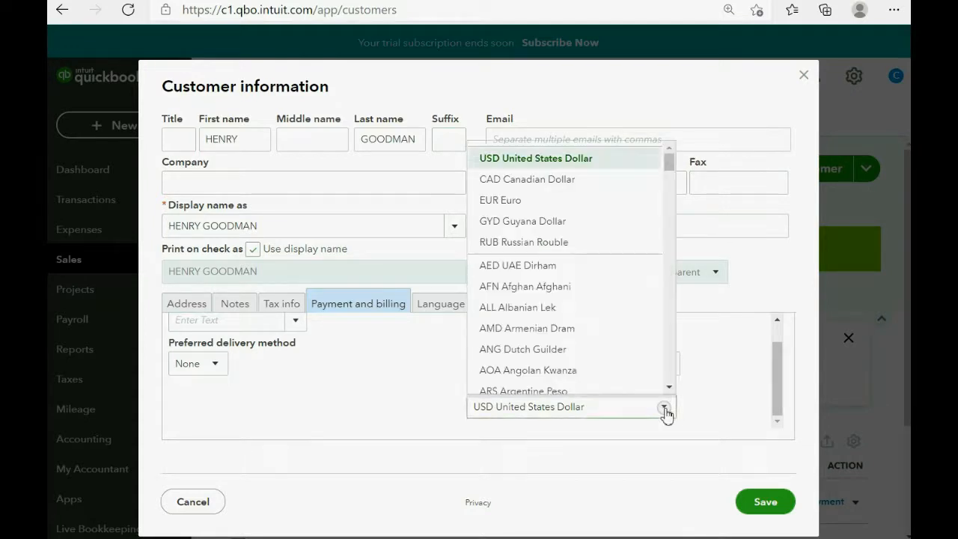
{"action": "mouse_move", "coordinate": [537, 224]}
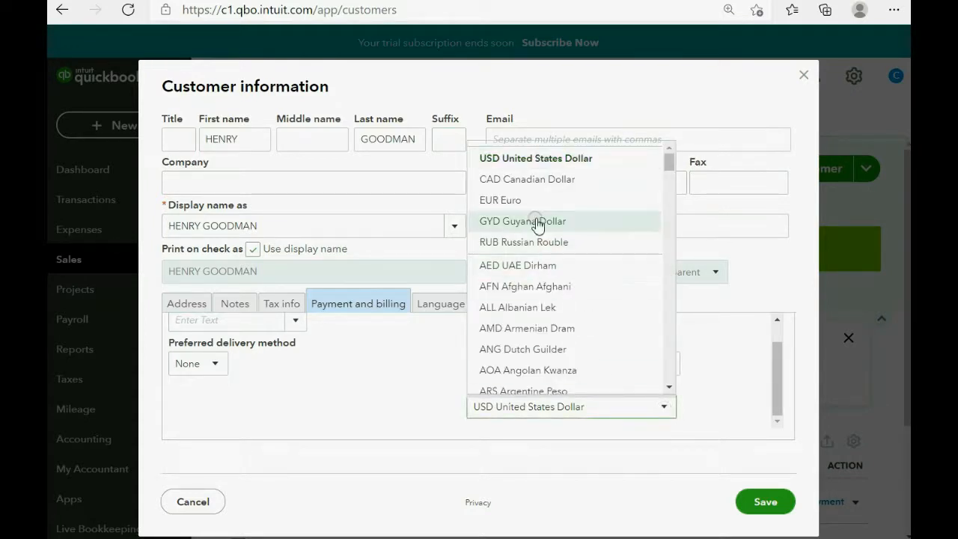
{"action": "mouse_move", "coordinate": [539, 207]}
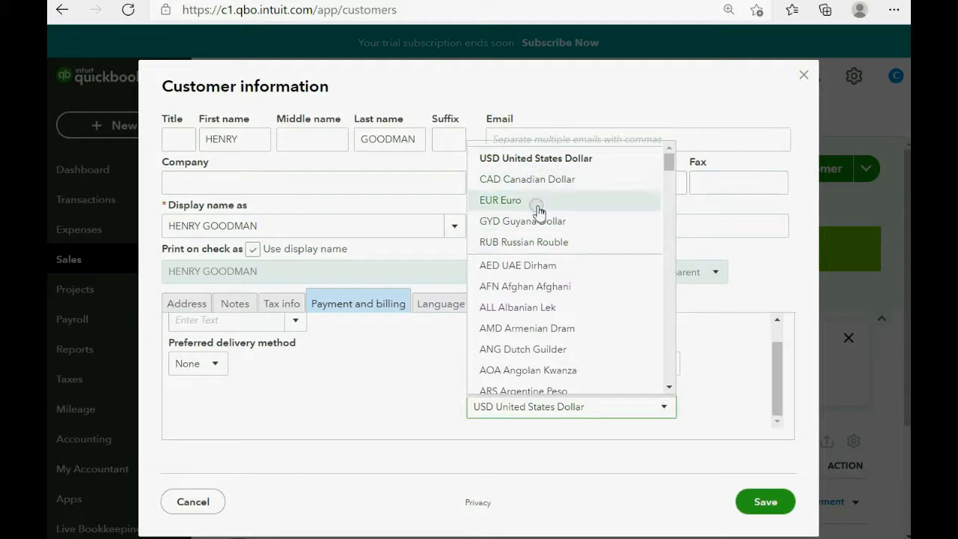
{"action": "mouse_move", "coordinate": [554, 172]}
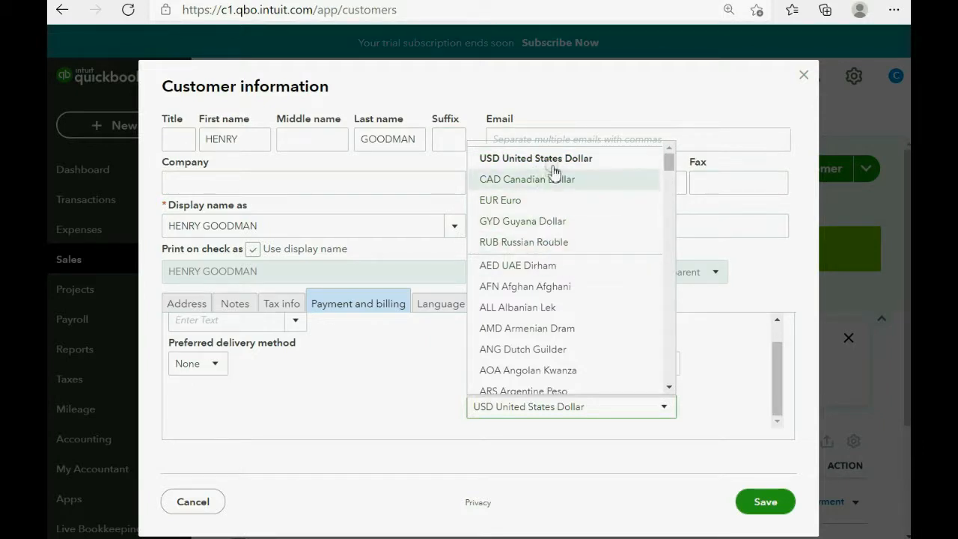
{"action": "mouse_move", "coordinate": [553, 250]}
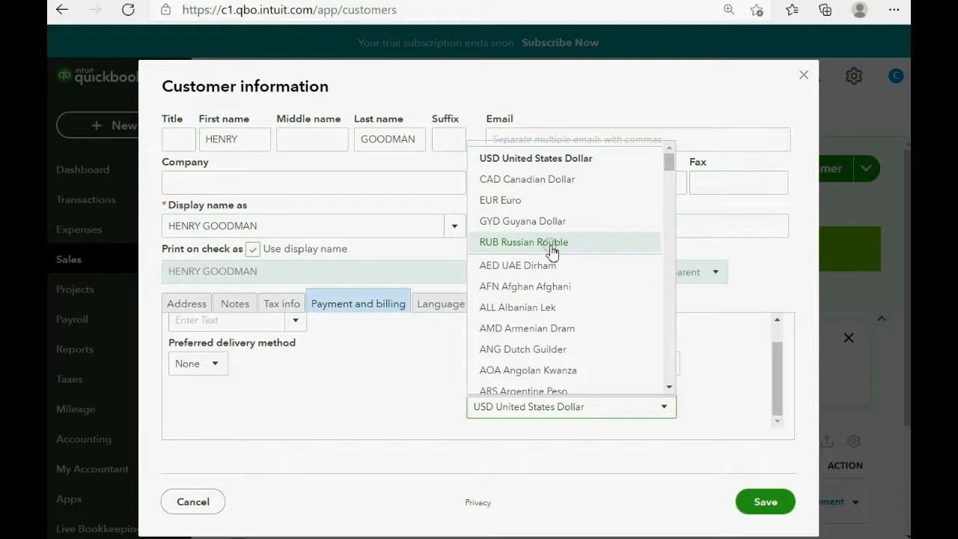
{"action": "left_click", "coordinate": [522, 221]}
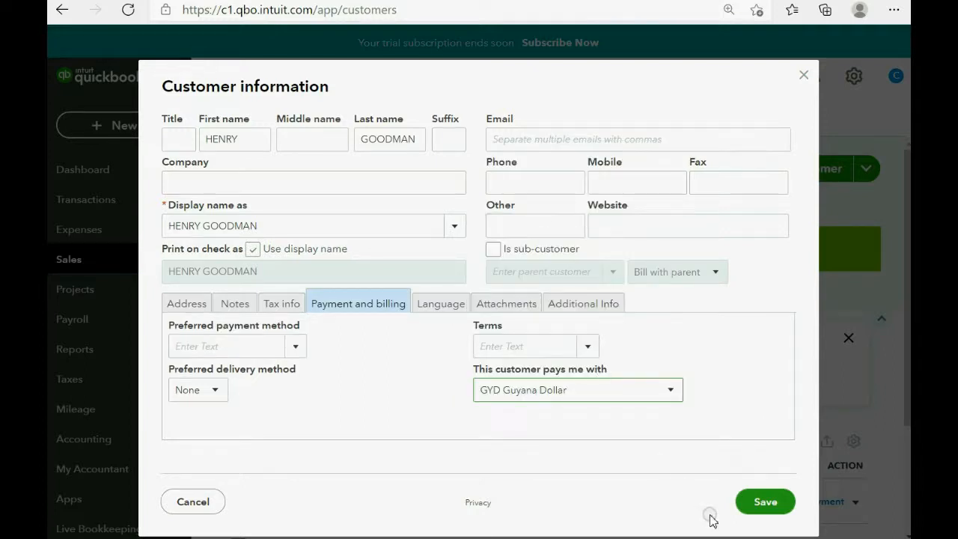
{"action": "left_click", "coordinate": [765, 502]}
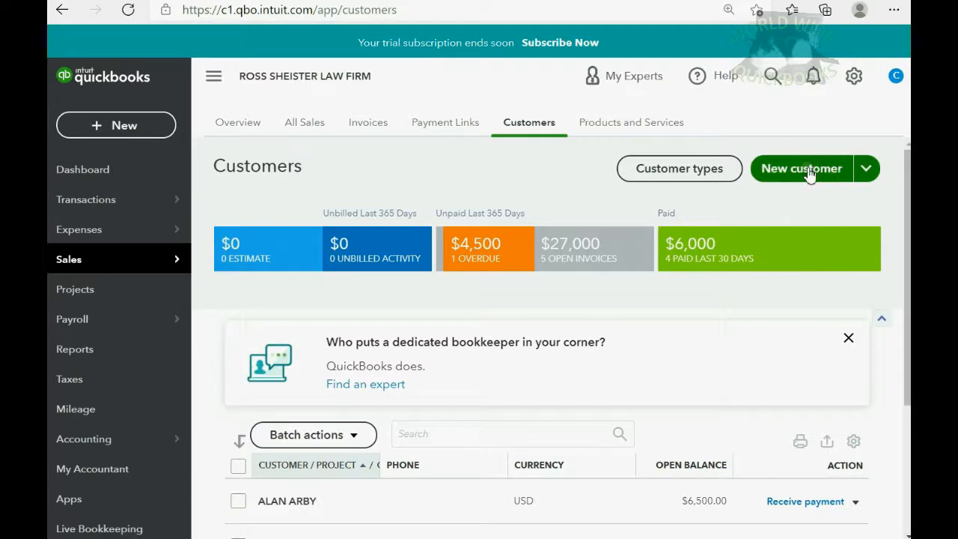
Start another new customer named Yuri Buri.
{"action": "left_click", "coordinate": [801, 169]}
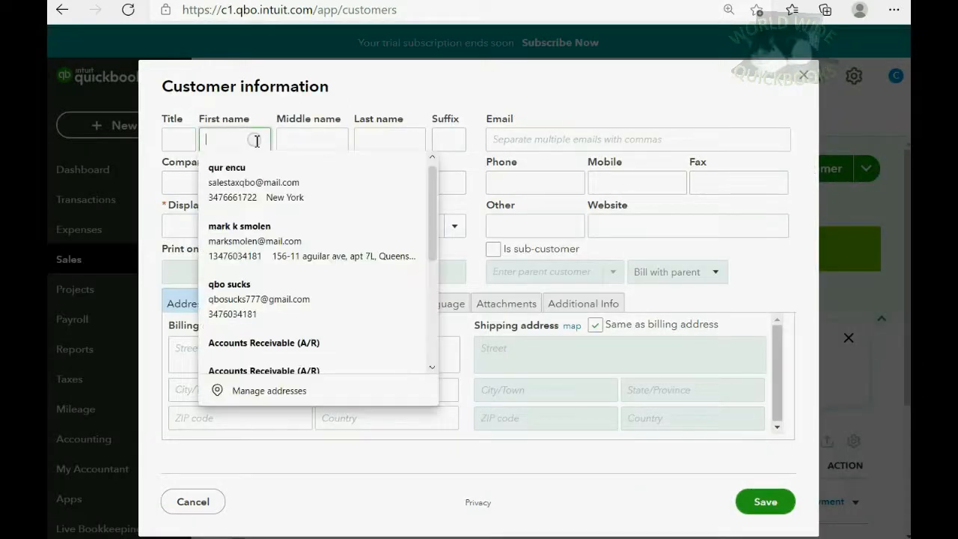
{"action": "type", "text": "YURI"}
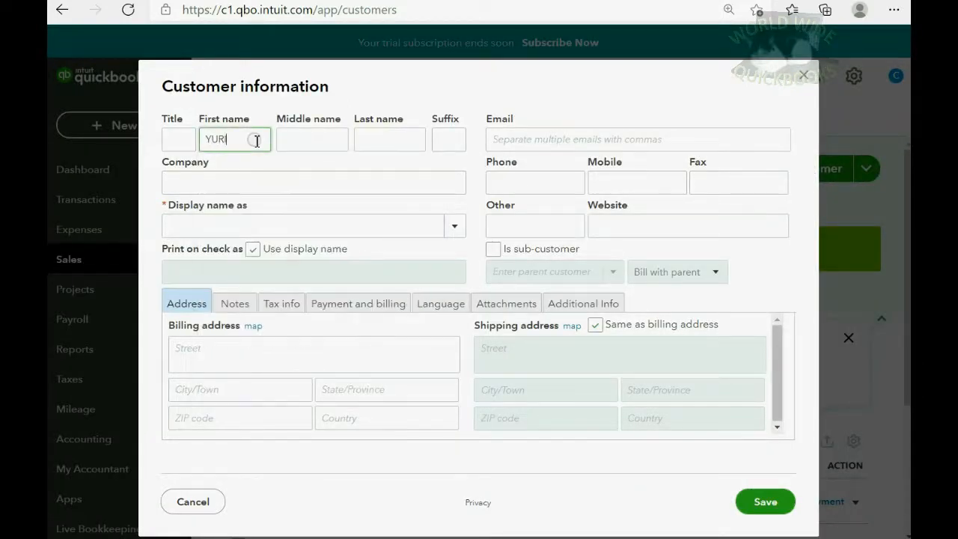
{"action": "left_click", "coordinate": [389, 139]}
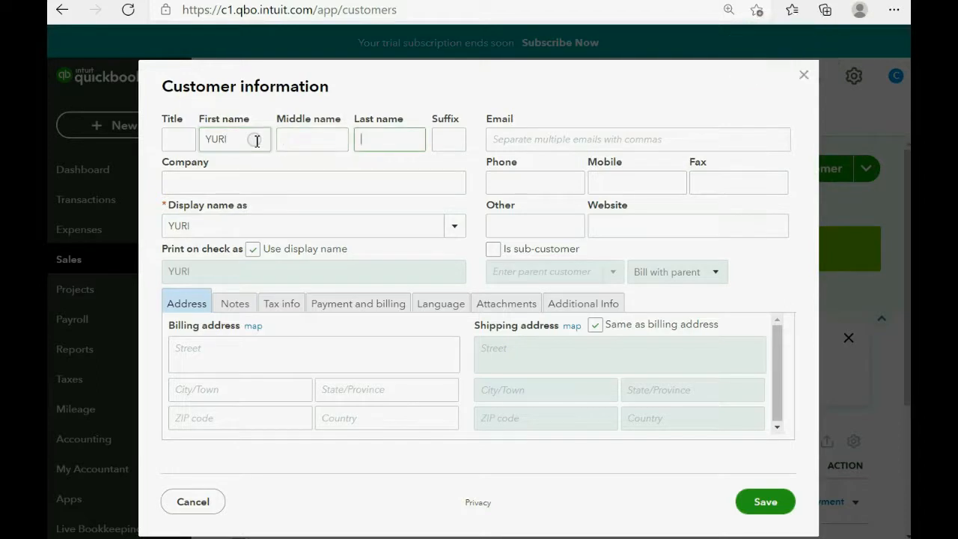
{"action": "type", "text": "BURI"}
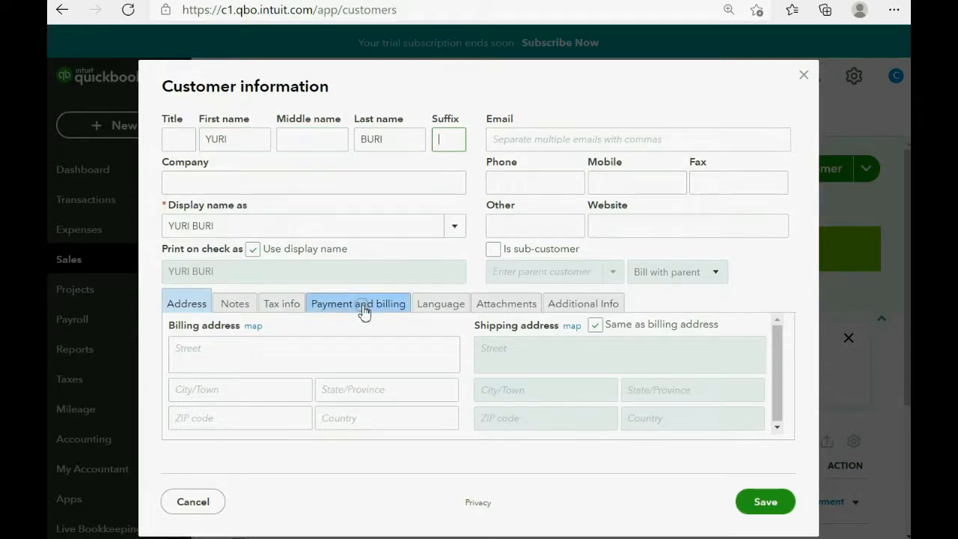
{"action": "left_click", "coordinate": [357, 303]}
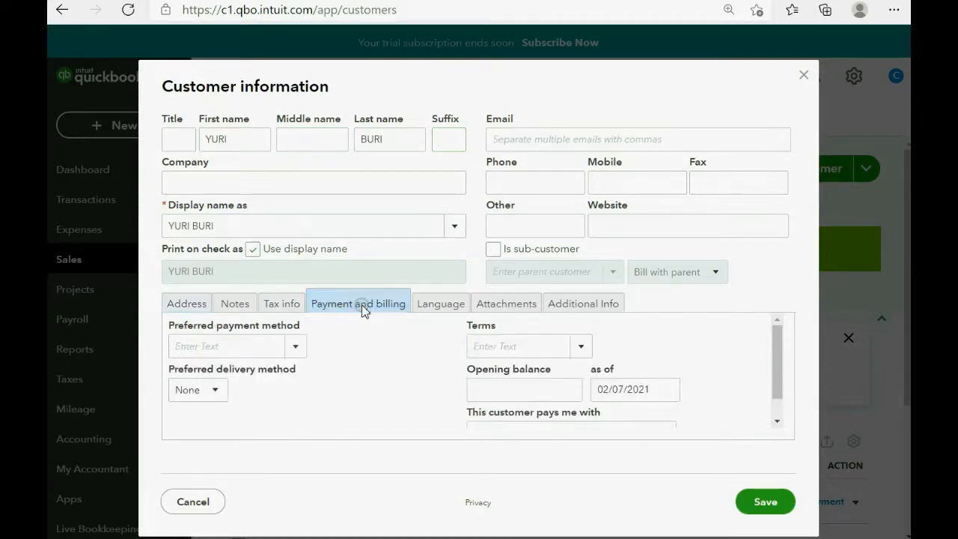
{"action": "left_click", "coordinate": [664, 406]}
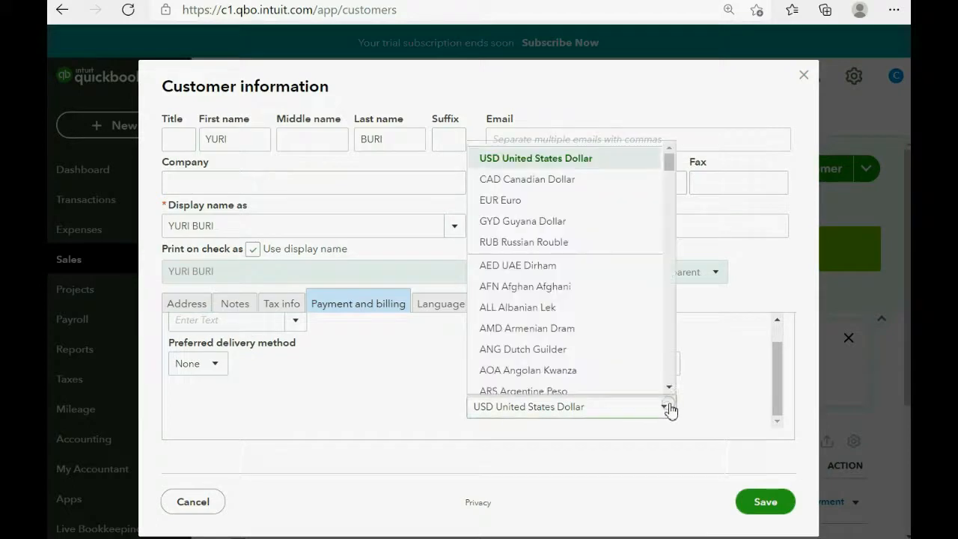
{"action": "mouse_move", "coordinate": [584, 242]}
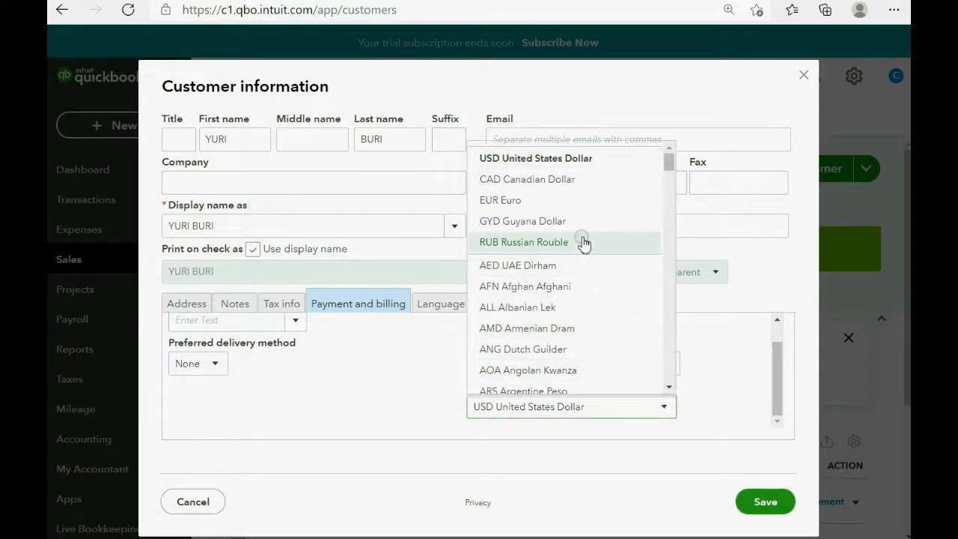
{"action": "left_click", "coordinate": [524, 241]}
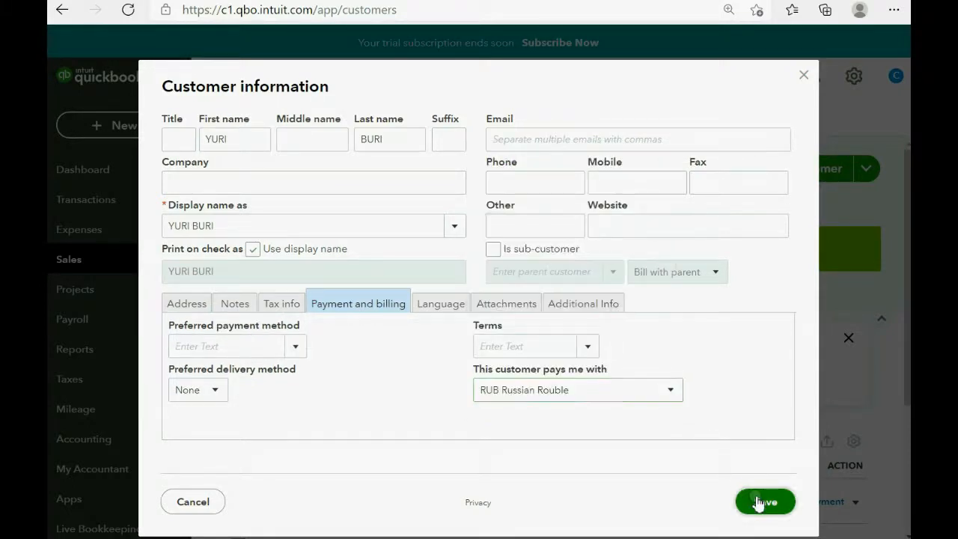
{"action": "left_click", "coordinate": [764, 501]}
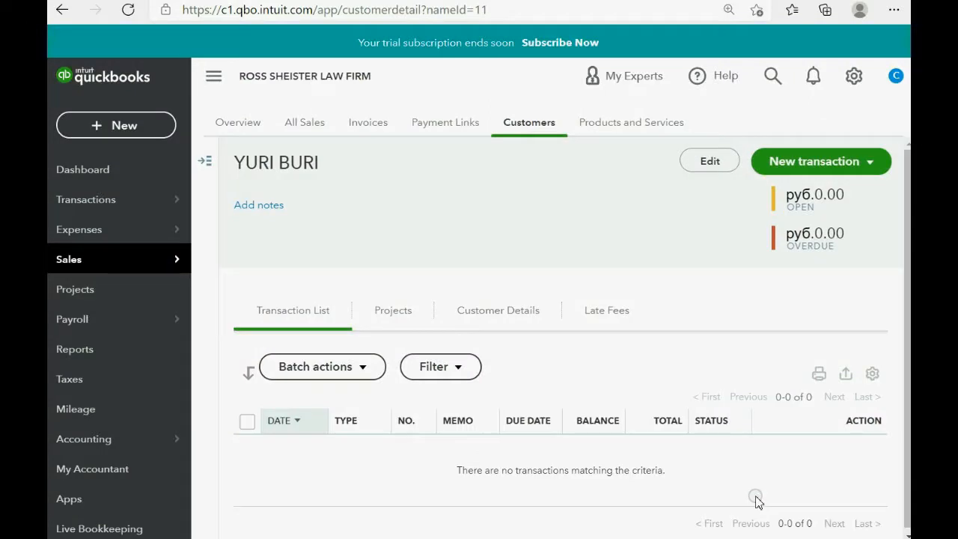
{"action": "mouse_move", "coordinate": [775, 318]}
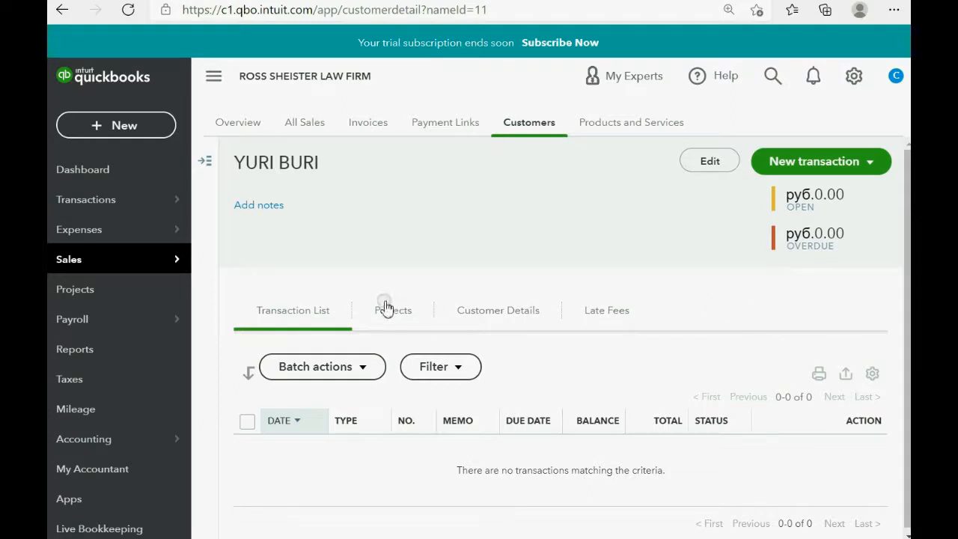
Open the + New menu of transaction types.
{"action": "left_click", "coordinate": [116, 125]}
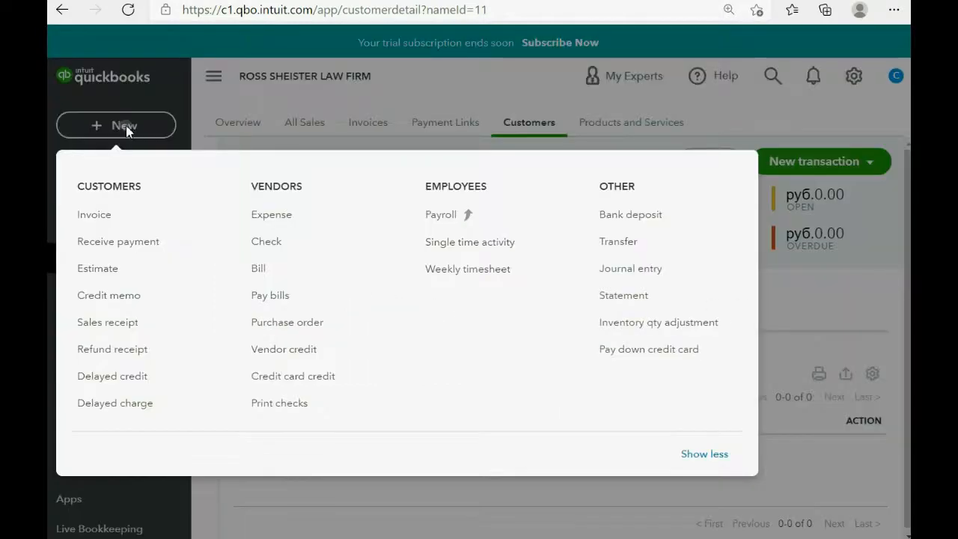
{"action": "mouse_move", "coordinate": [94, 214]}
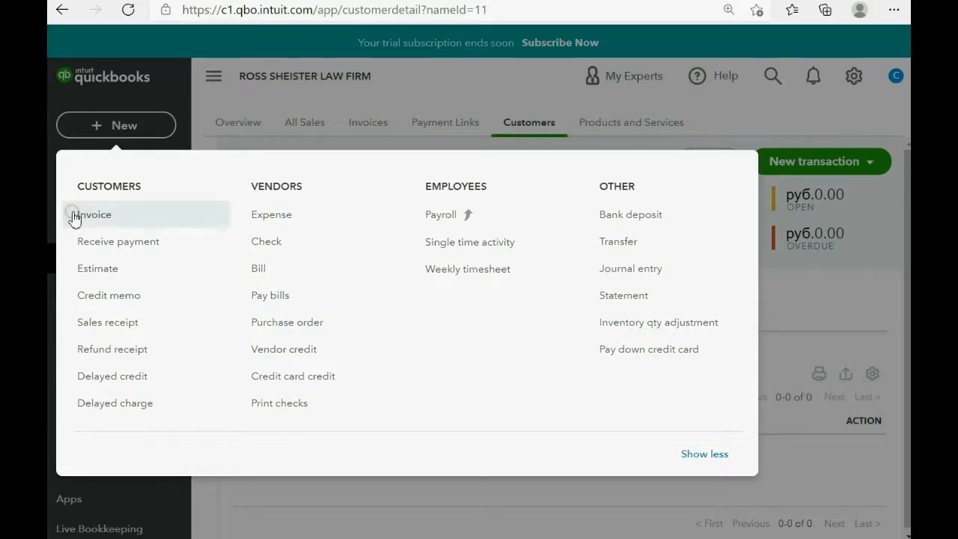
{"action": "left_click", "coordinate": [93, 214]}
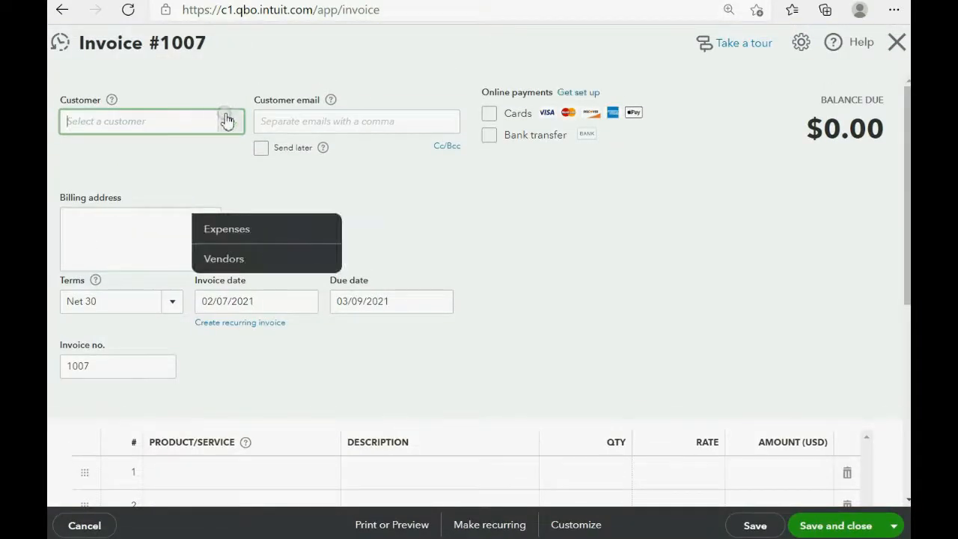
{"action": "left_click", "coordinate": [152, 121]}
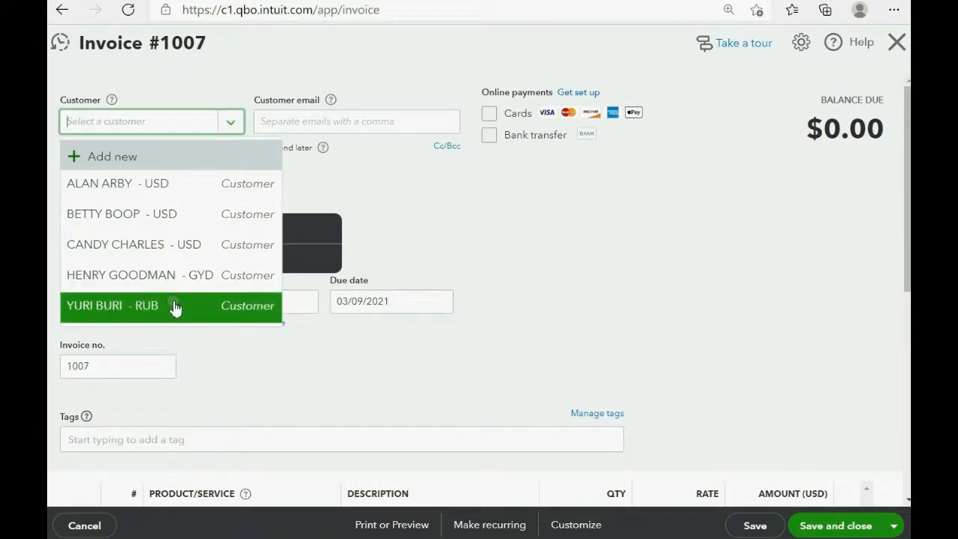
{"action": "left_click", "coordinate": [113, 305]}
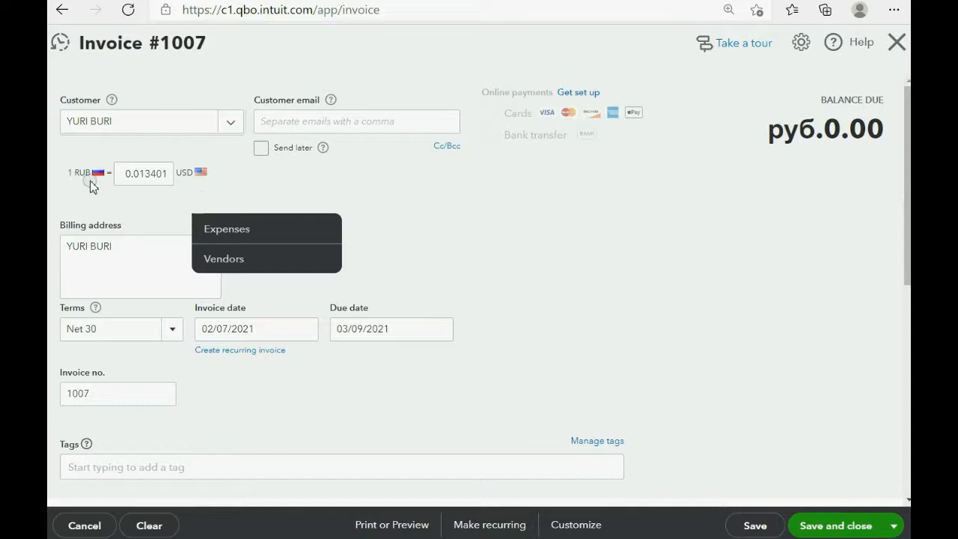
{"action": "mouse_move", "coordinate": [116, 149]}
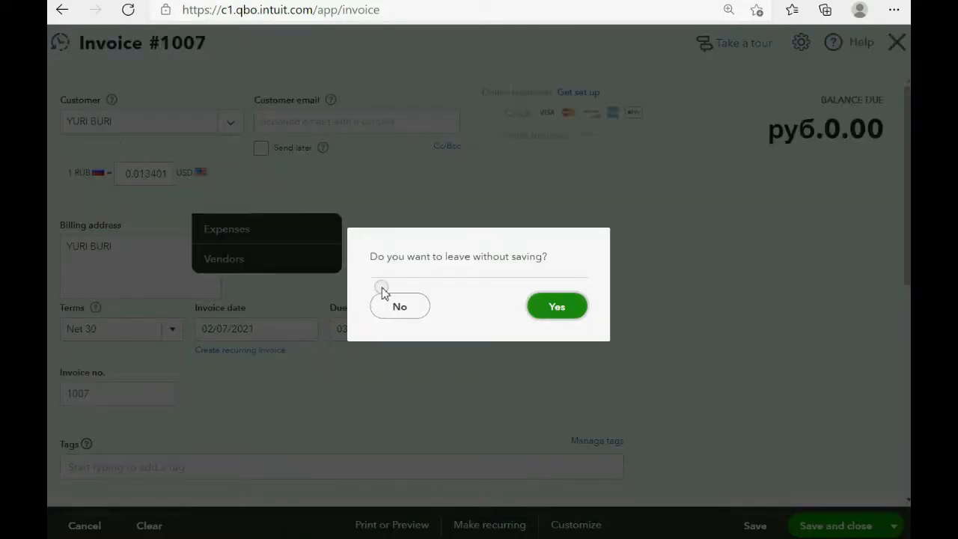
{"action": "left_click", "coordinate": [399, 306]}
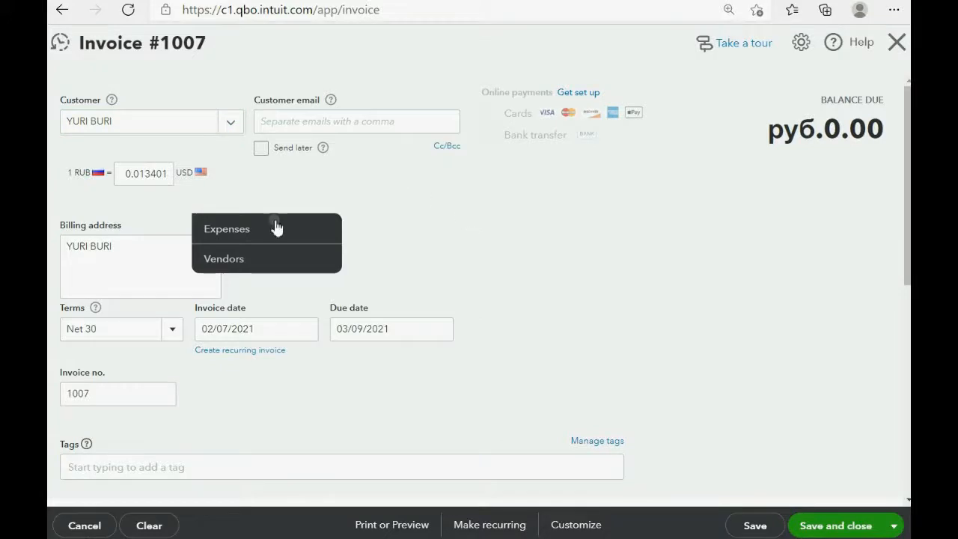
{"action": "mouse_move", "coordinate": [247, 259]}
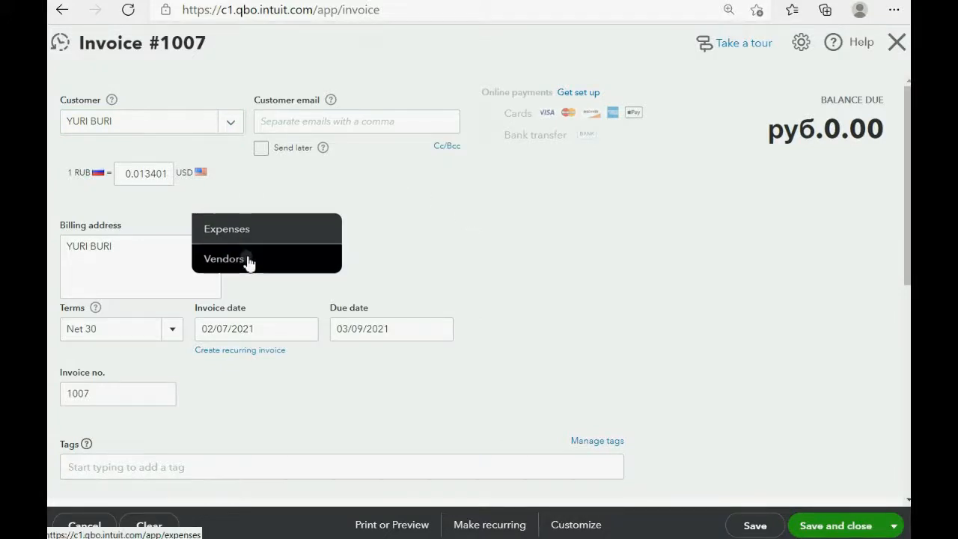
{"action": "left_click", "coordinate": [143, 174]}
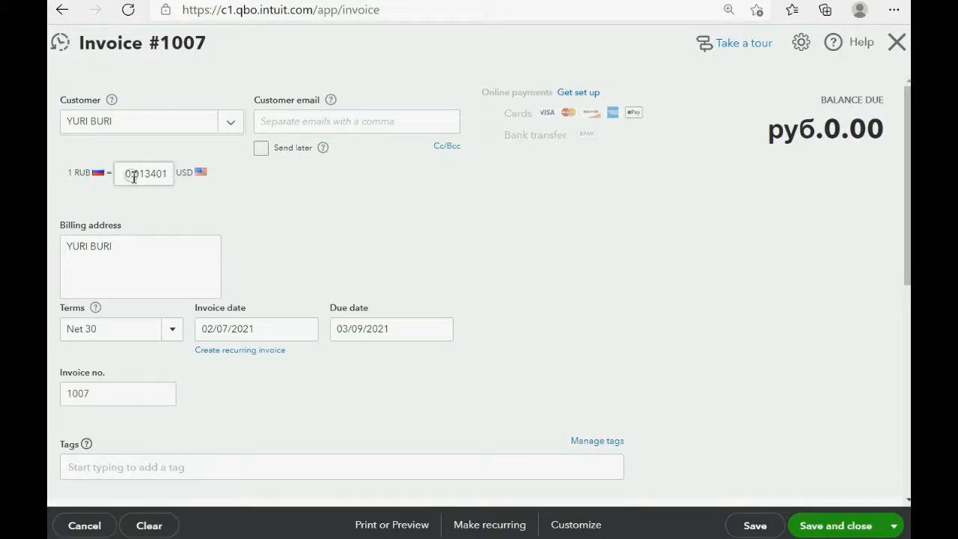
{"action": "triple_click", "coordinate": [145, 173]}
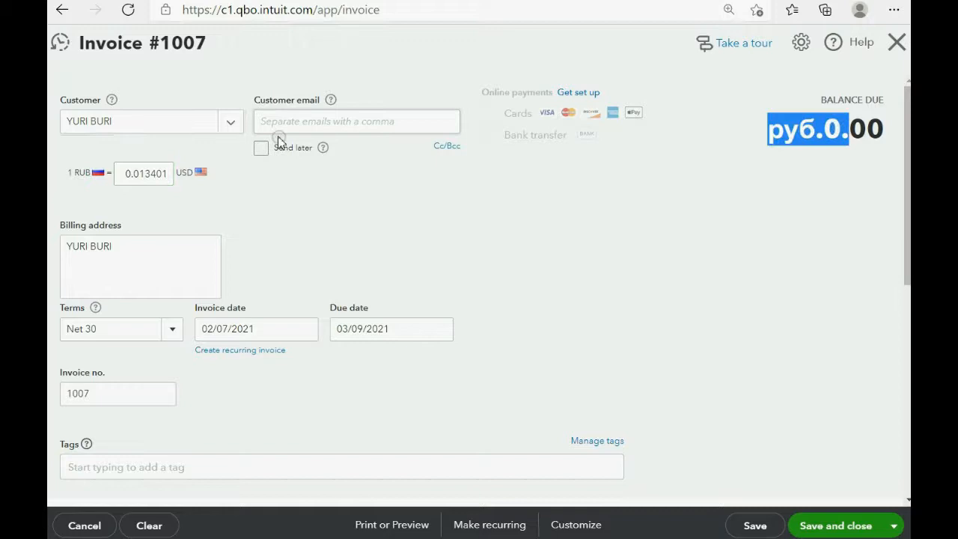
{"action": "left_click", "coordinate": [151, 121]}
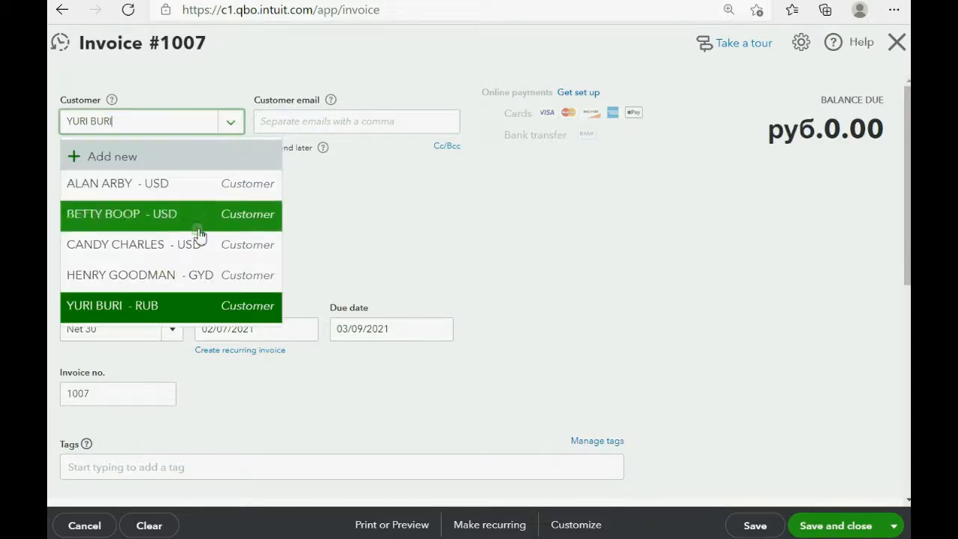
{"action": "left_click", "coordinate": [120, 275]}
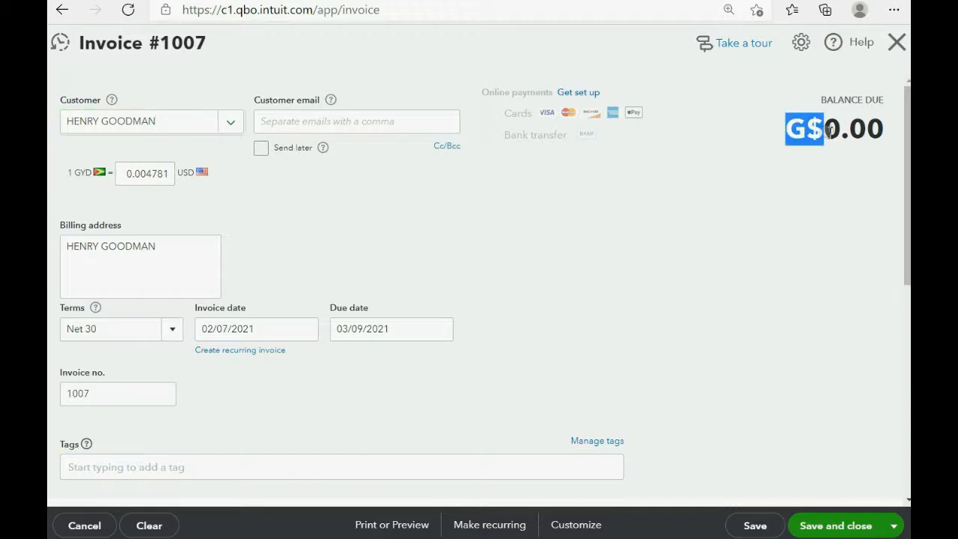
{"action": "left_click", "coordinate": [146, 173]}
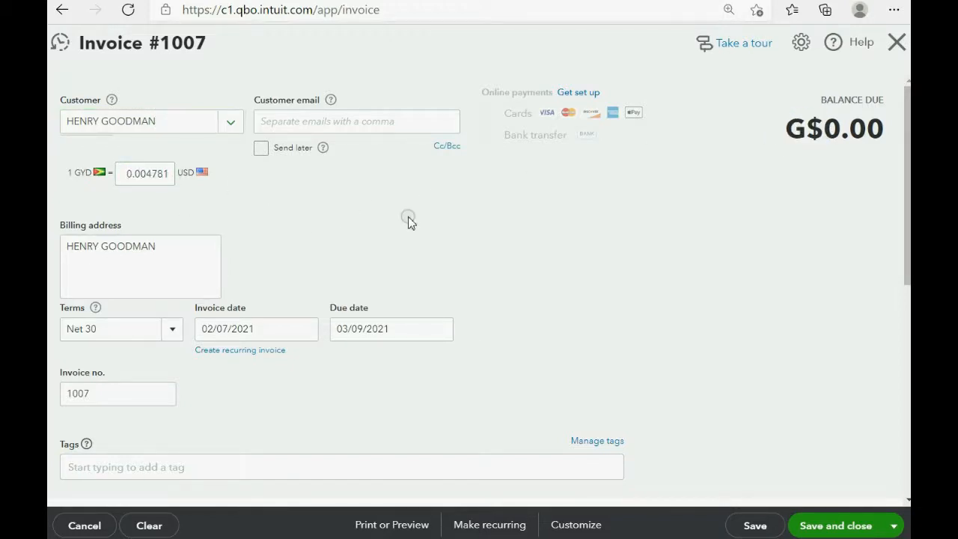
{"action": "mouse_move", "coordinate": [610, 260]}
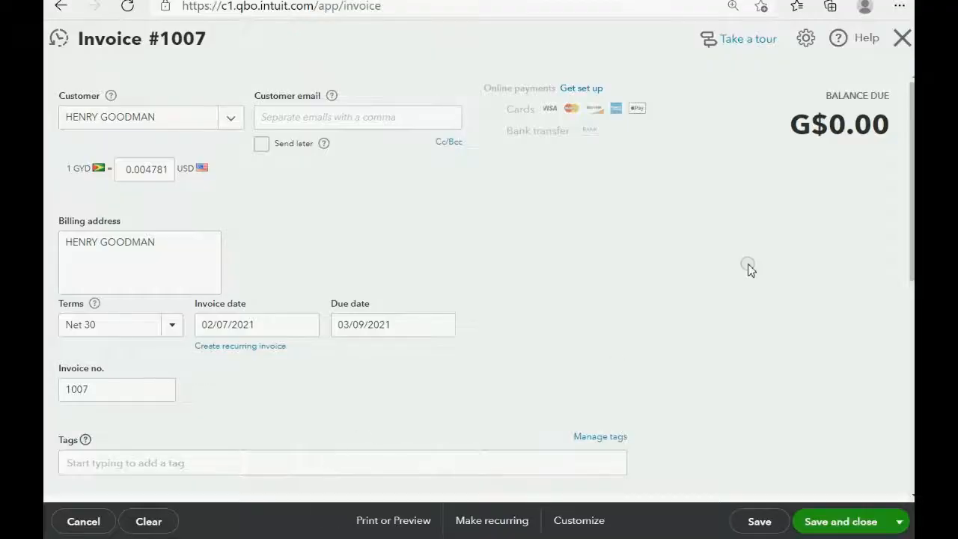
Close unsaved Invoice #1007, bringing up the leave-without-saving prompt.
{"action": "left_click", "coordinate": [902, 38]}
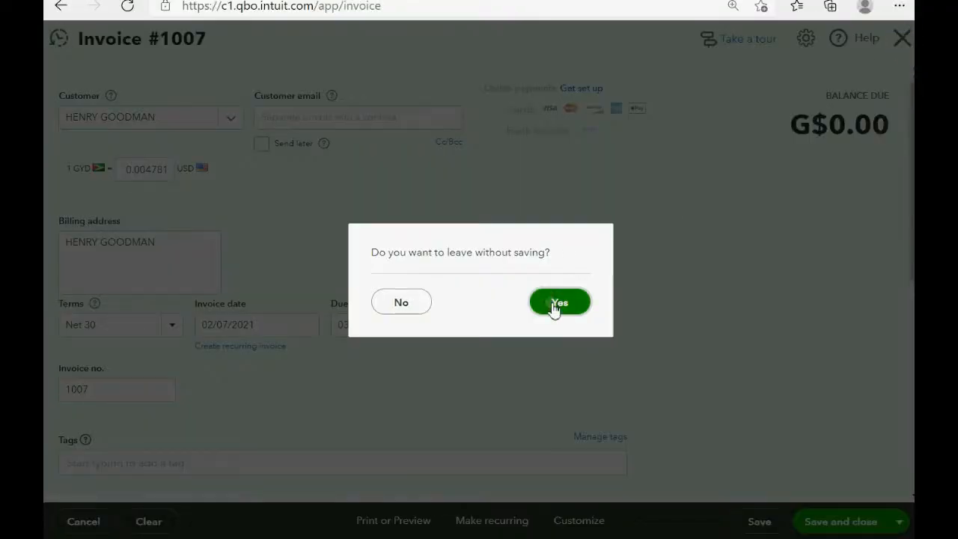
Discard the invoice, go to the Vendors list, and start a new vendor.
{"action": "left_click", "coordinate": [560, 302]}
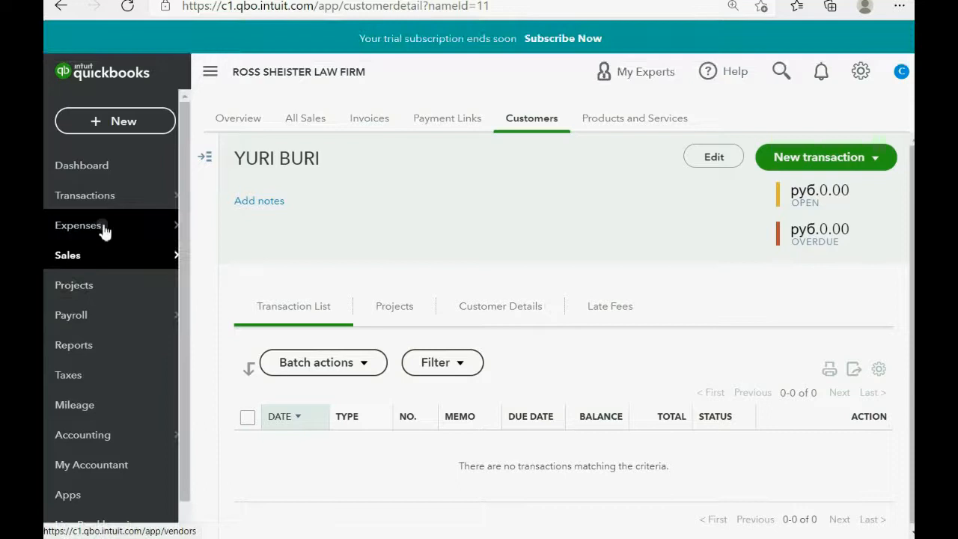
{"action": "left_click", "coordinate": [78, 225]}
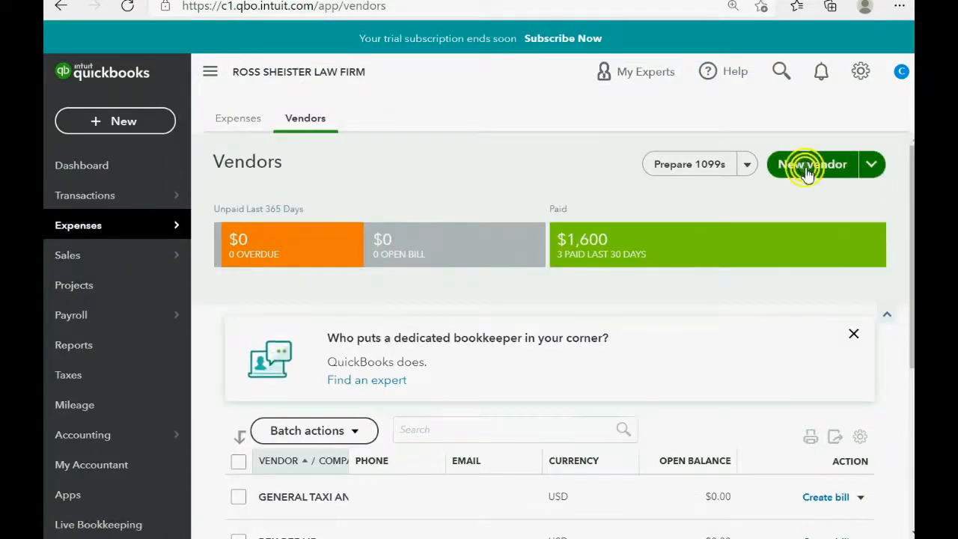
{"action": "left_click", "coordinate": [813, 164]}
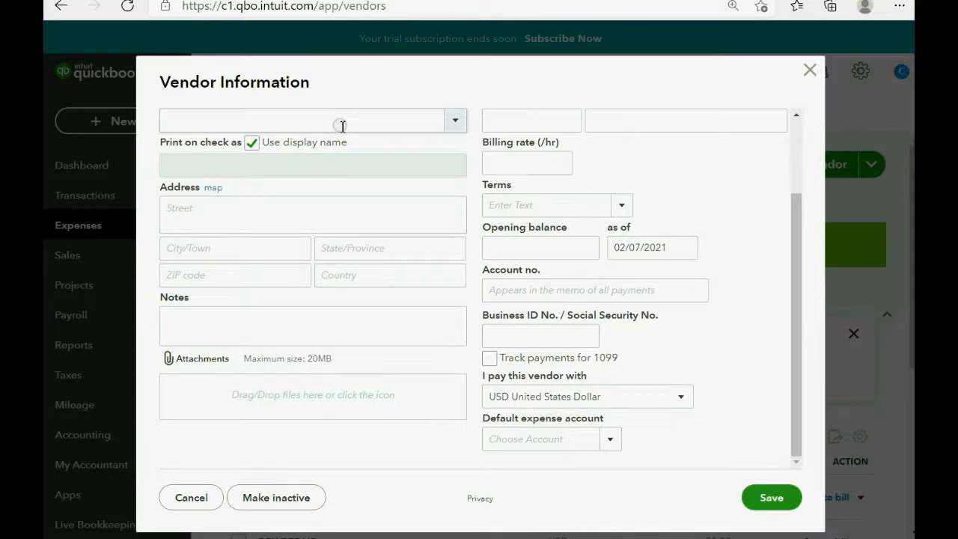
{"action": "left_click", "coordinate": [313, 121]}
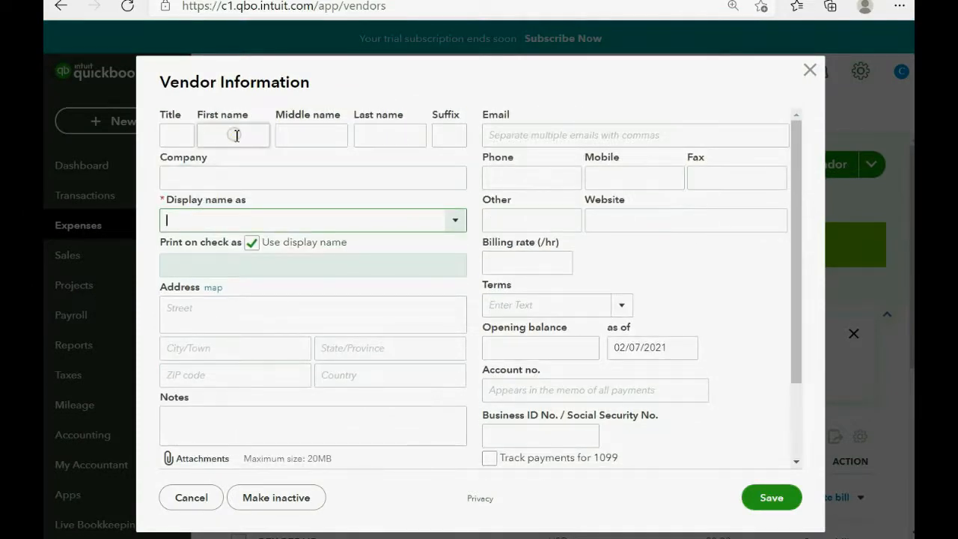
{"action": "type", "text": "G"}
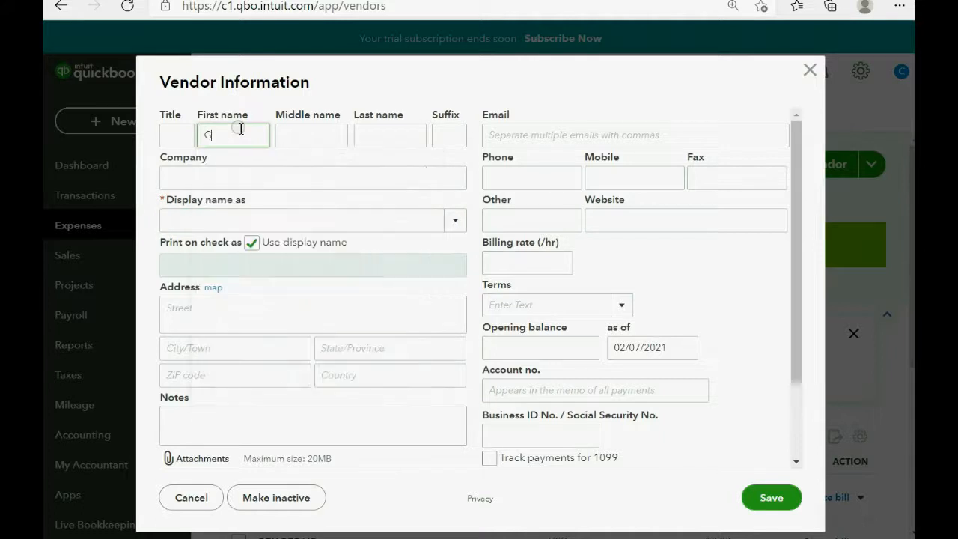
{"action": "type", "text": "INA"}
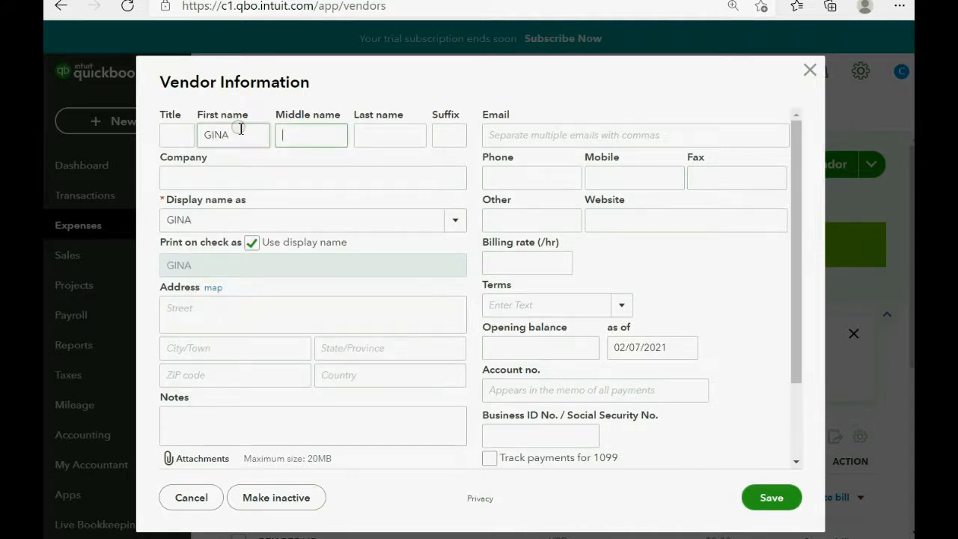
{"action": "type", "text": "q"}
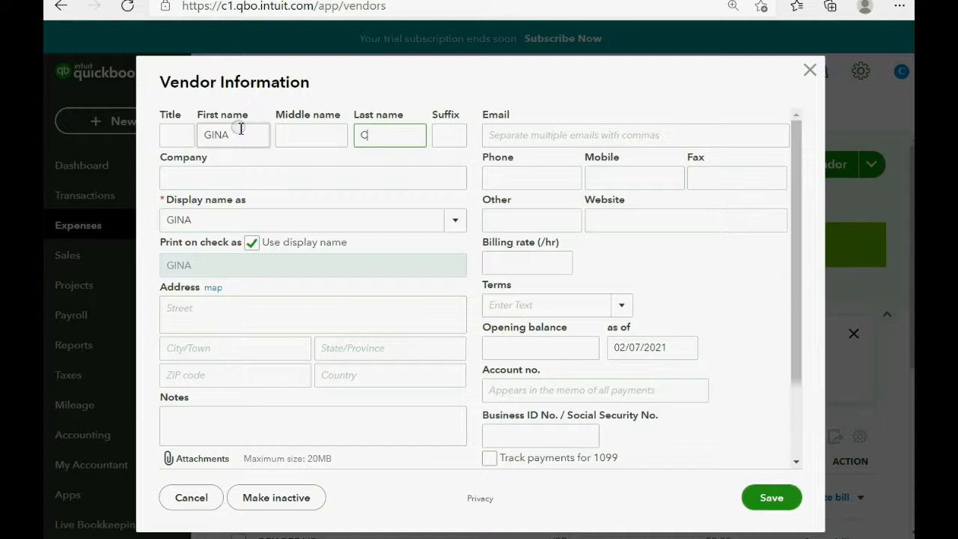
{"action": "type", "text": "ASINA"}
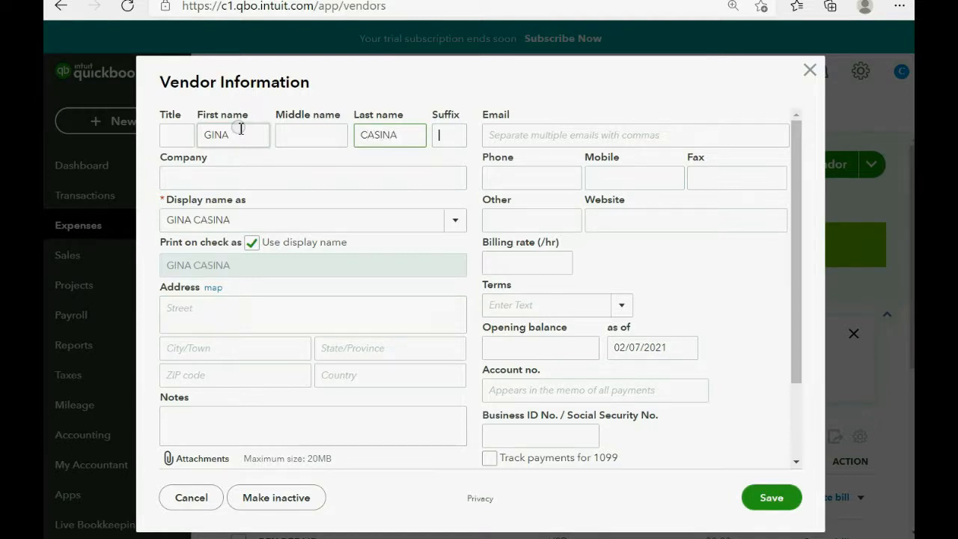
{"action": "scroll", "scroll_direction": "down", "scroll_amount": 3}
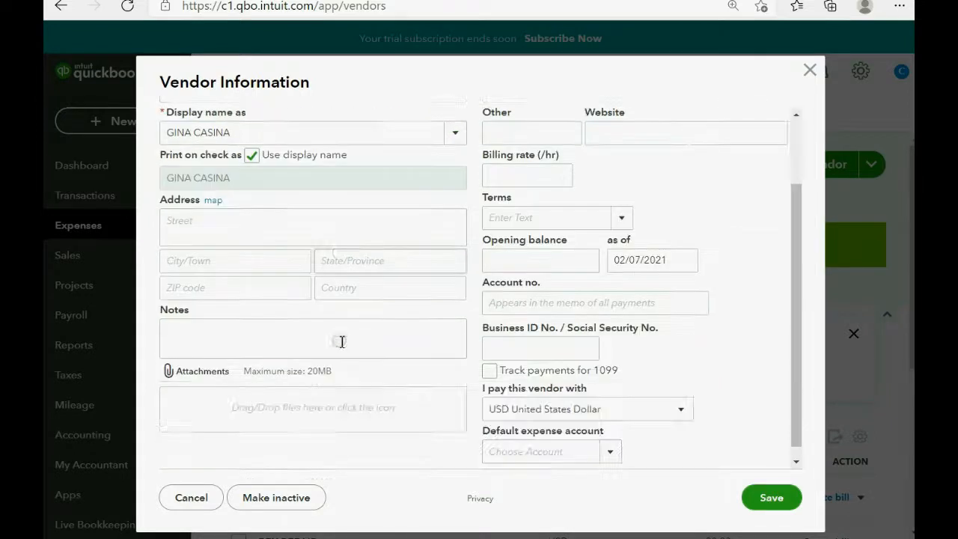
{"action": "left_click", "coordinate": [680, 409]}
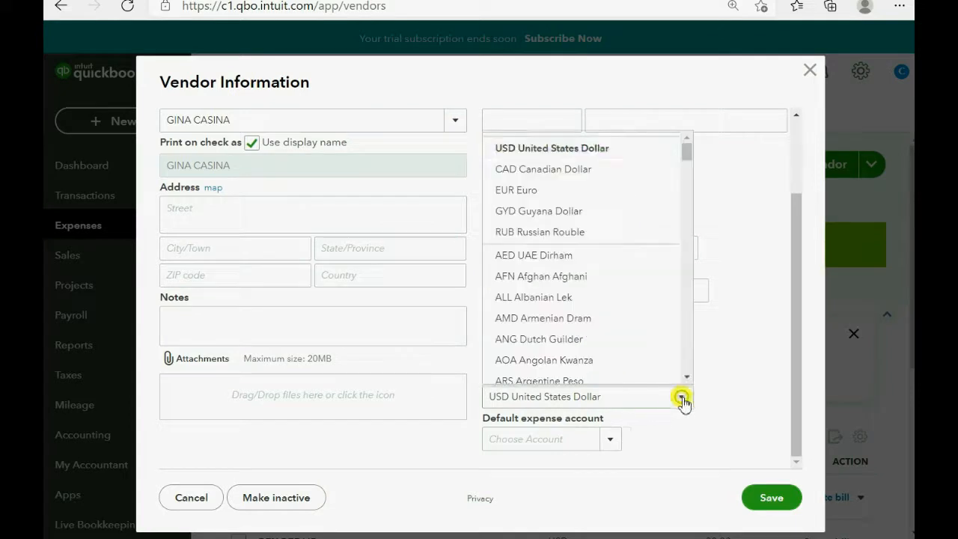
{"action": "mouse_move", "coordinate": [584, 217]}
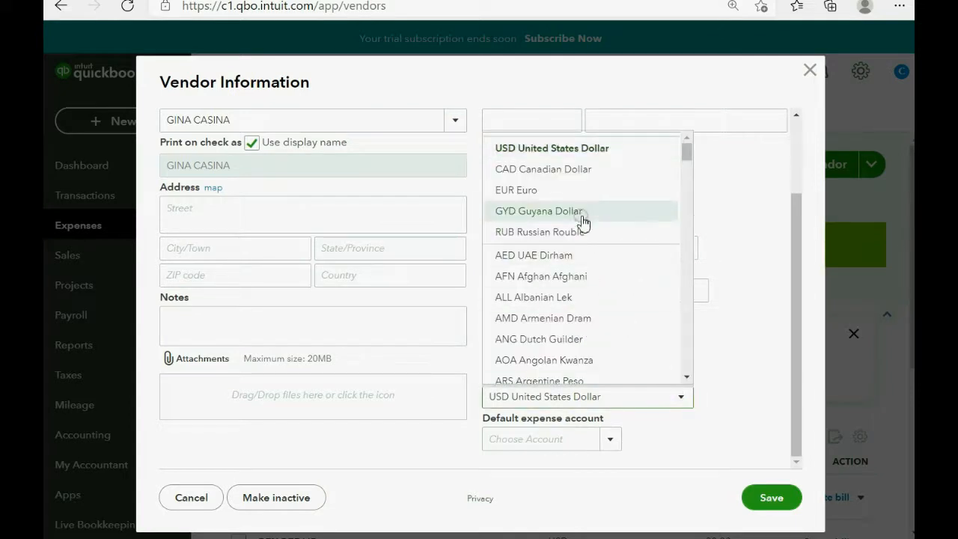
{"action": "mouse_move", "coordinate": [580, 228]}
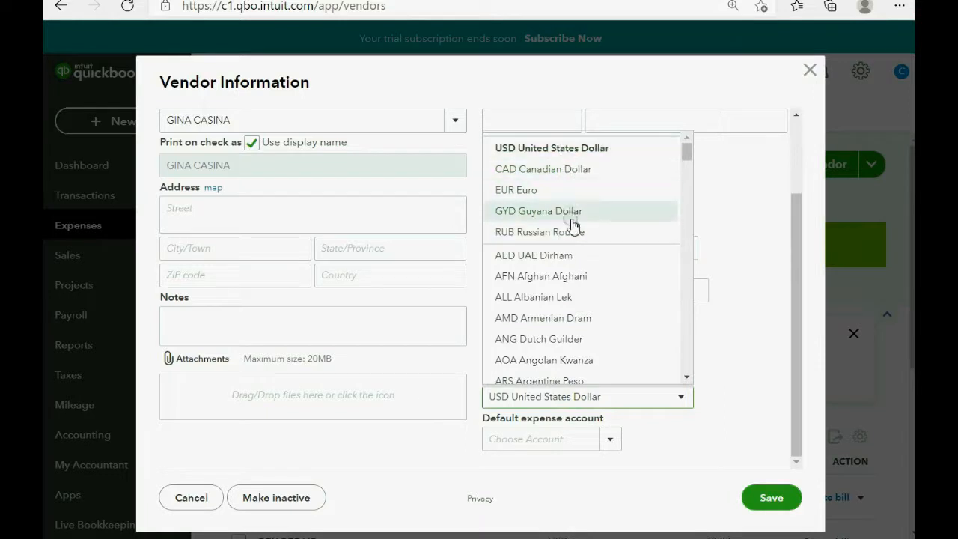
{"action": "left_click", "coordinate": [539, 210]}
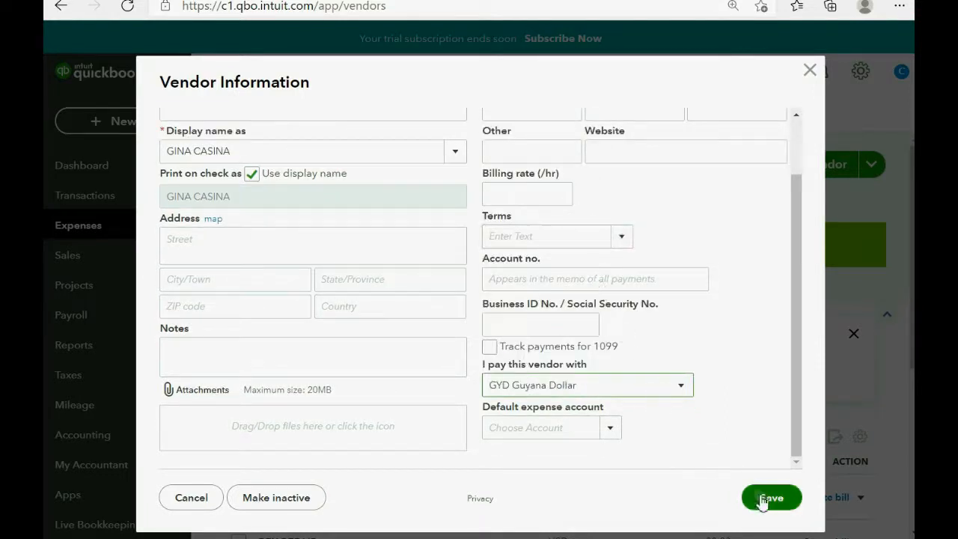
{"action": "left_click", "coordinate": [772, 497]}
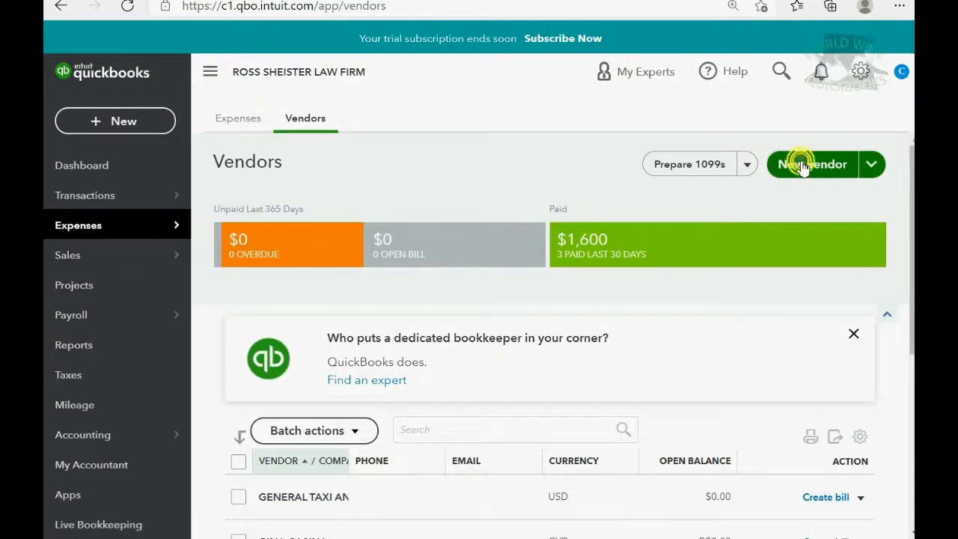
{"action": "left_click", "coordinate": [812, 164]}
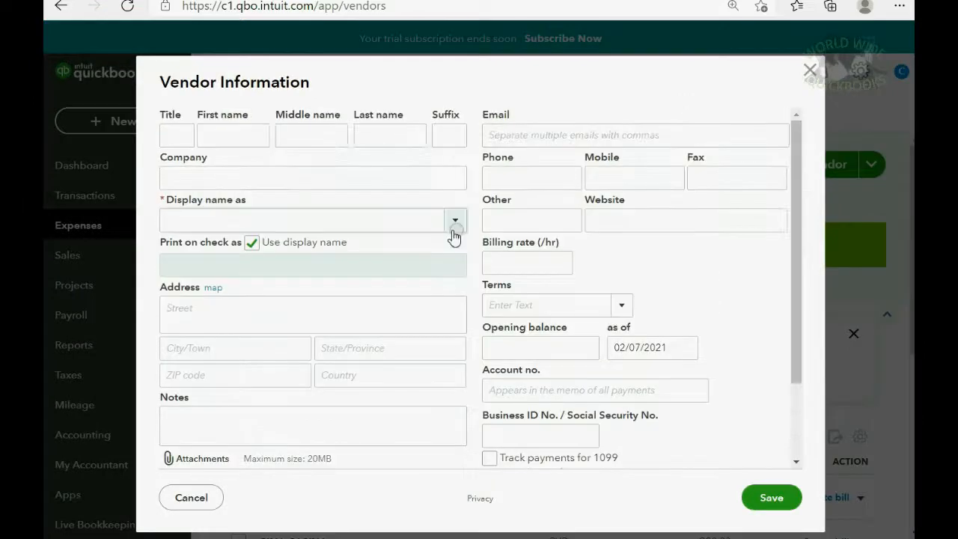
{"action": "left_click", "coordinate": [233, 134]}
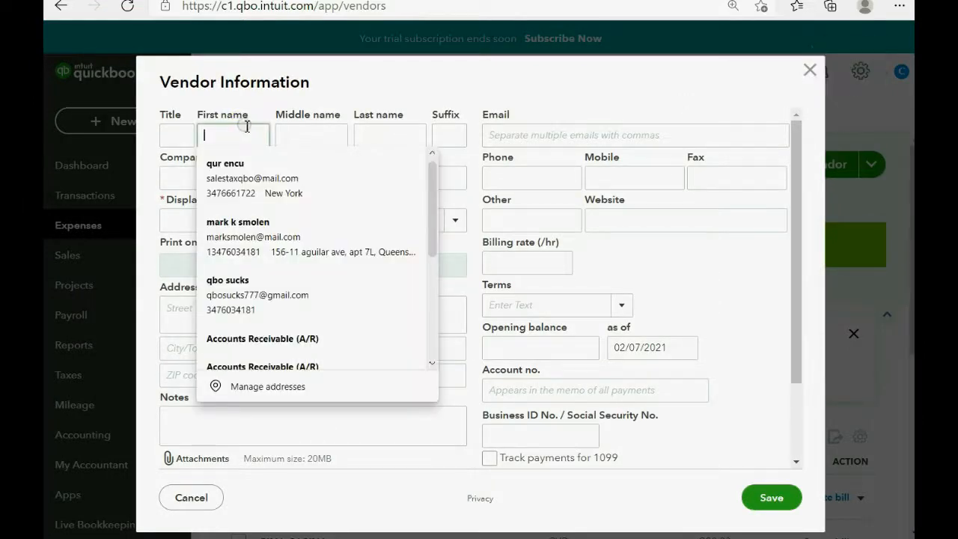
{"action": "type", "text": "YELENA"}
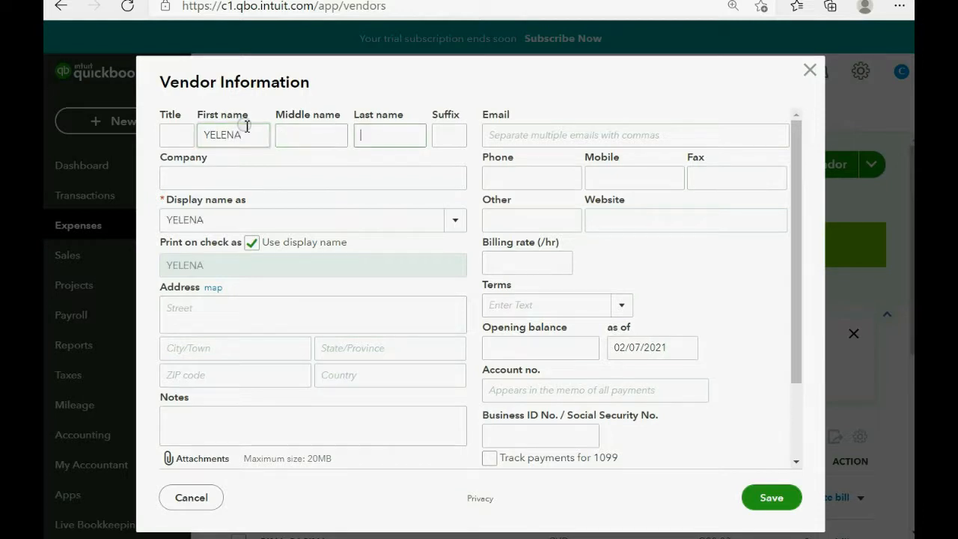
{"action": "type", "text": "M"}
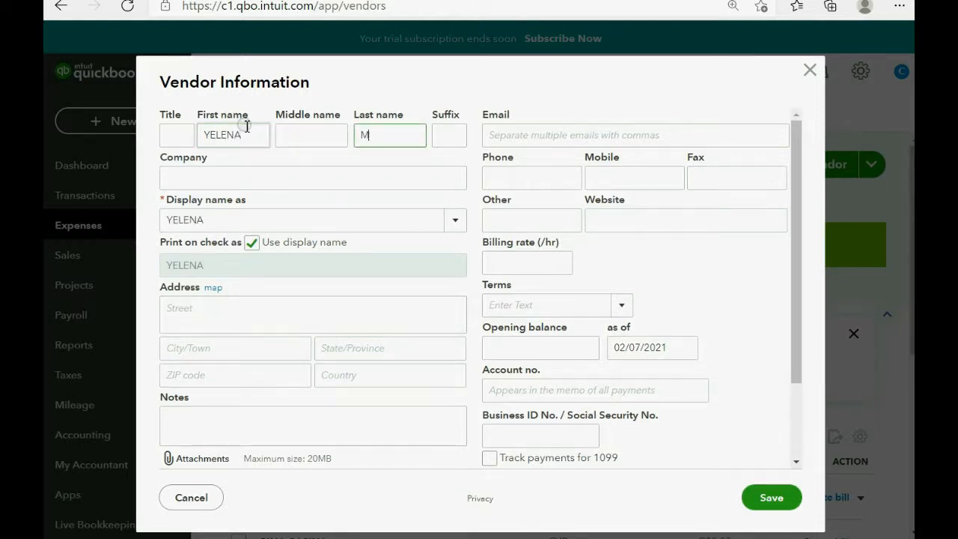
{"action": "type", "text": "ITROFENA"}
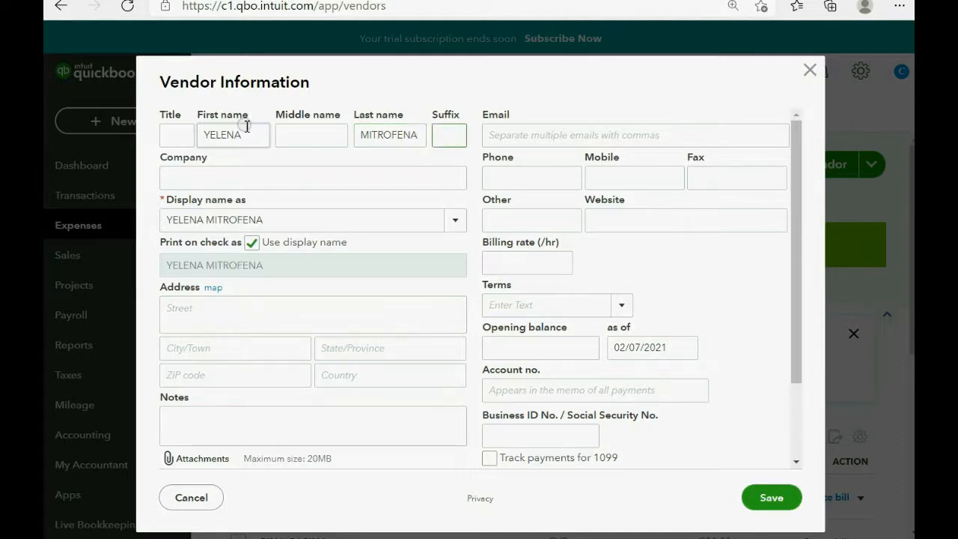
{"action": "left_click", "coordinate": [680, 397]}
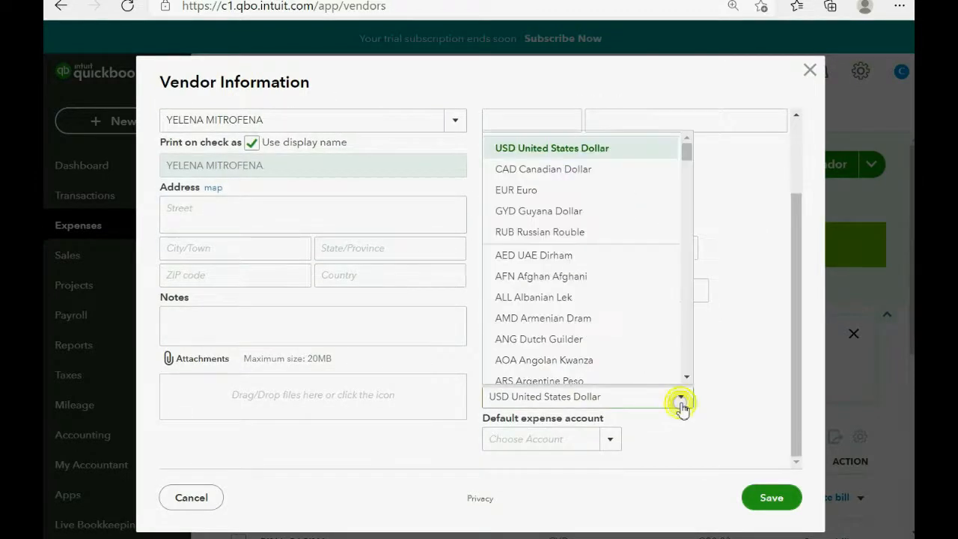
{"action": "mouse_move", "coordinate": [618, 232]}
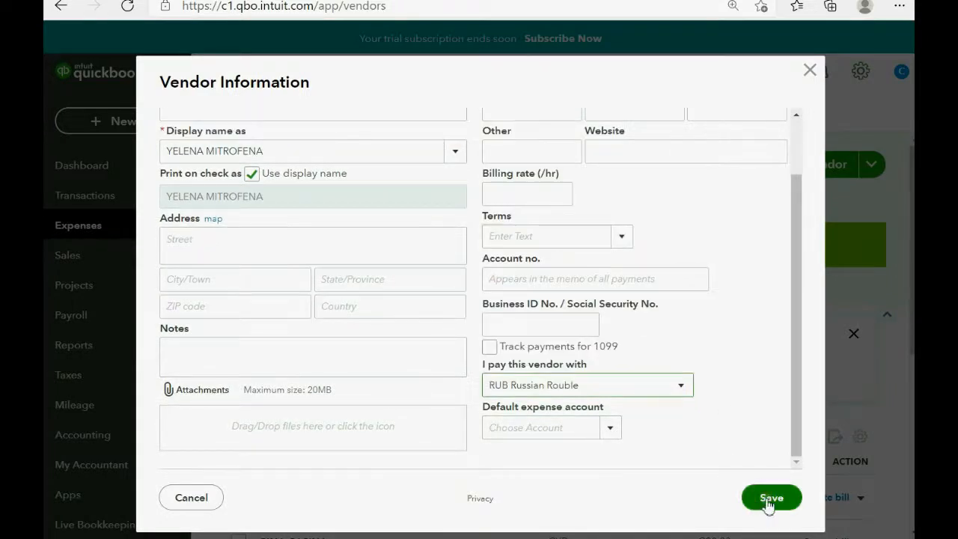
{"action": "left_click", "coordinate": [771, 497]}
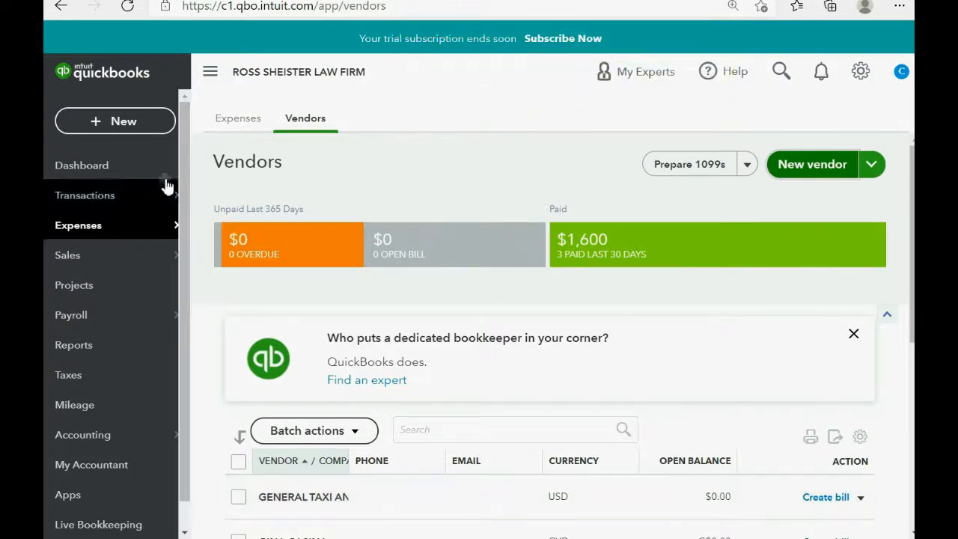
{"action": "left_click", "coordinate": [114, 121]}
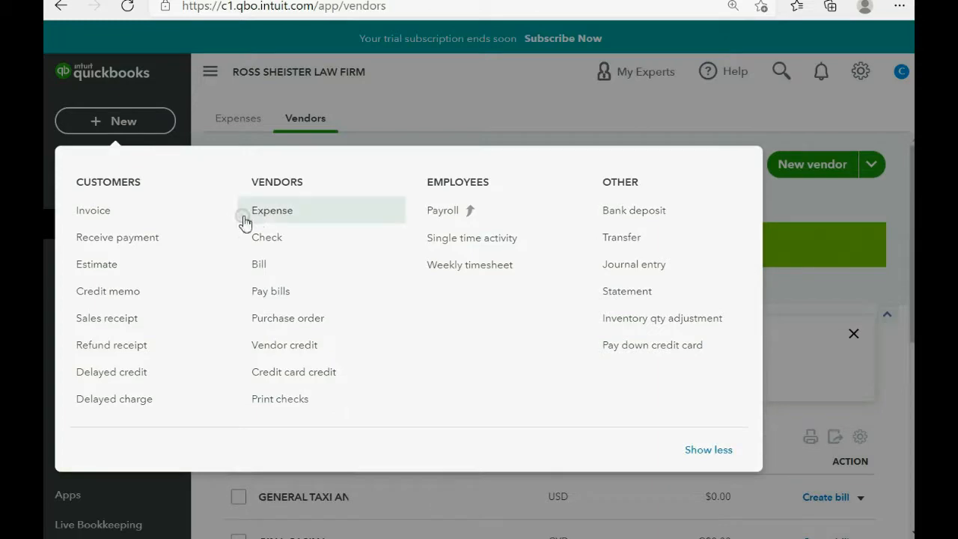
{"action": "left_click", "coordinate": [272, 210]}
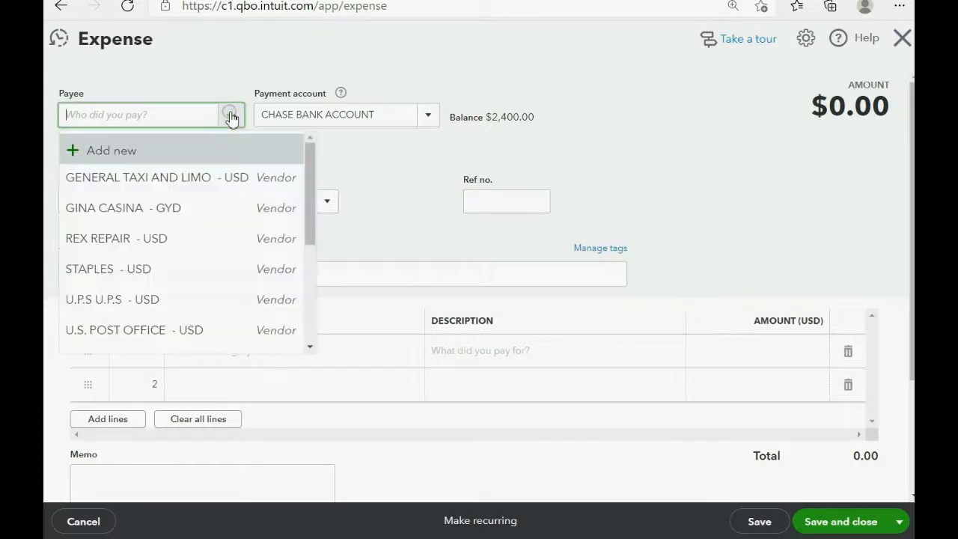
{"action": "left_click", "coordinate": [104, 207]}
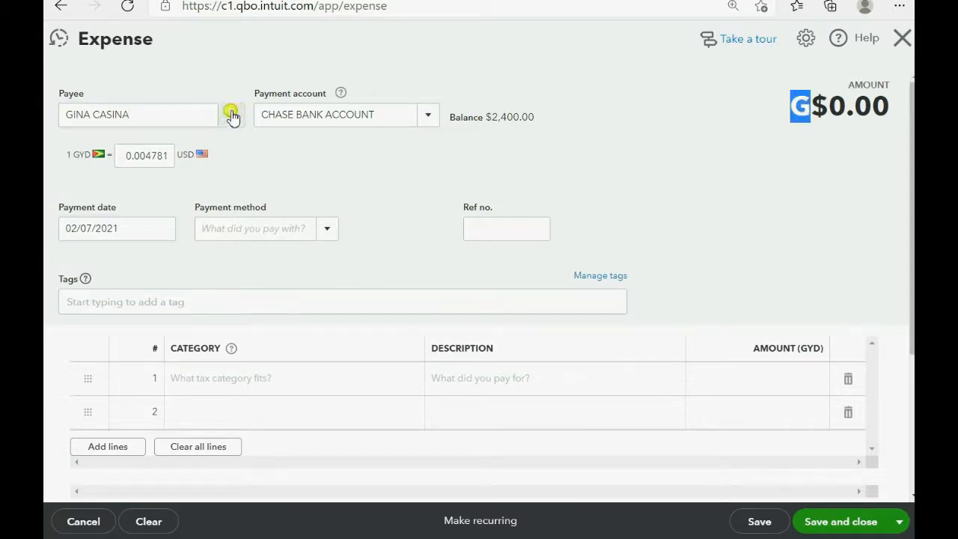
{"action": "left_click", "coordinate": [231, 114]}
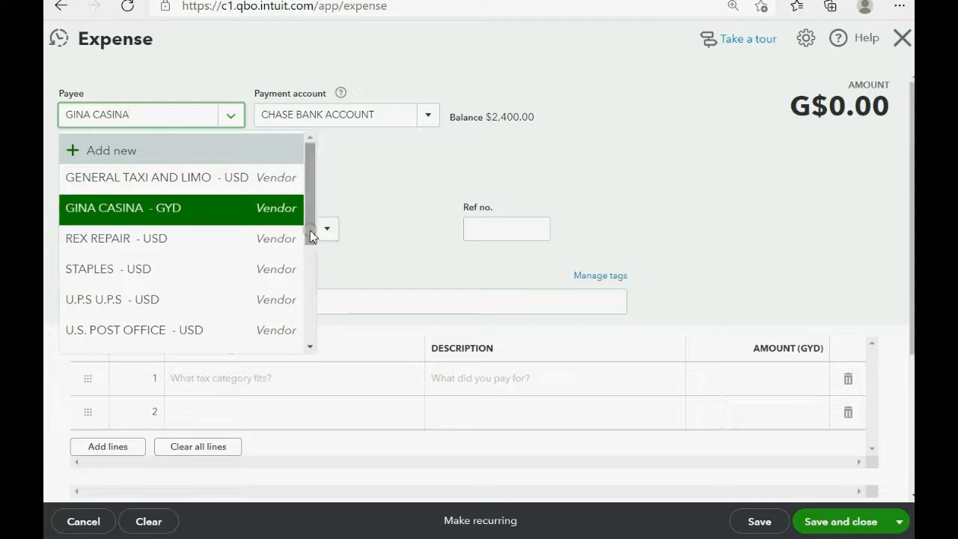
{"action": "scroll", "scroll_direction": "down", "scroll_amount": 3}
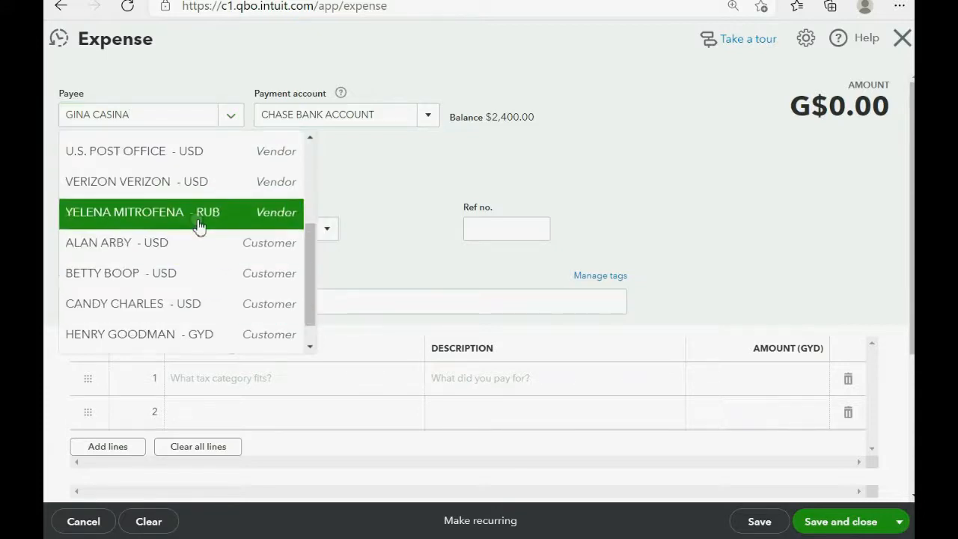
{"action": "left_click", "coordinate": [124, 212]}
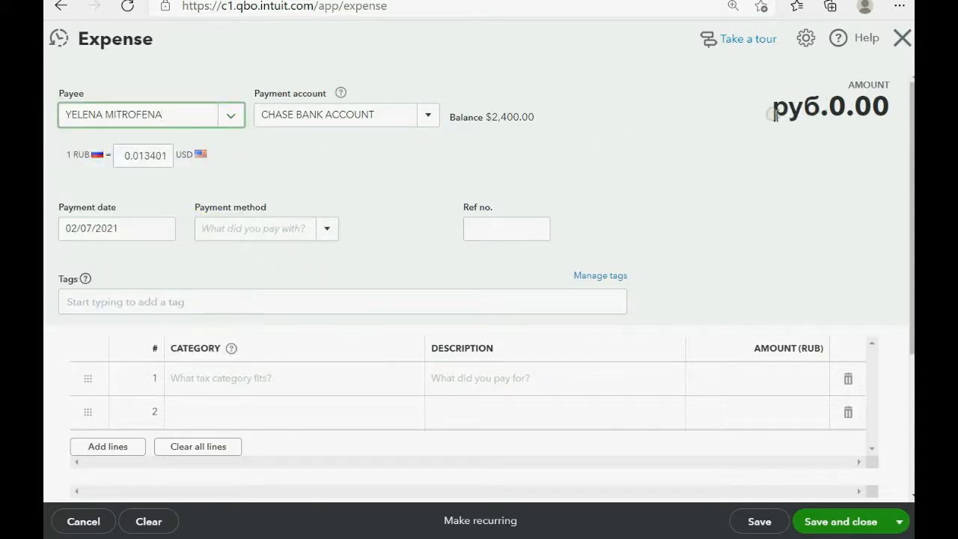